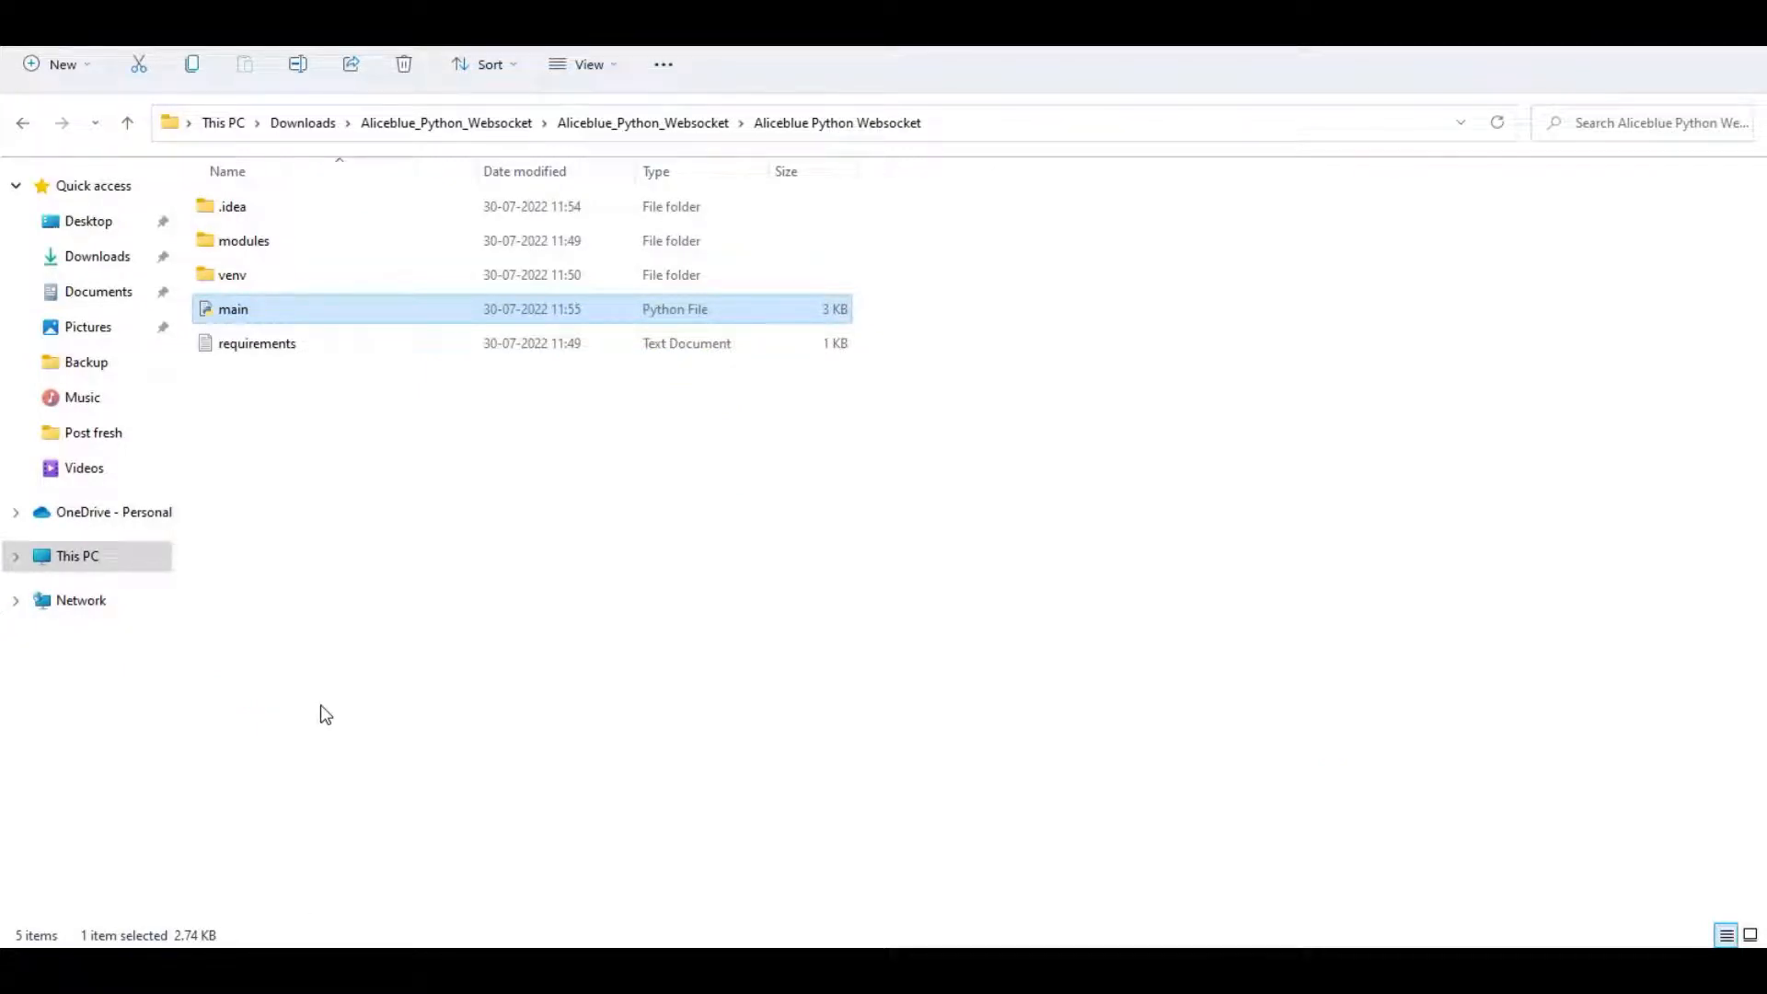
{"action": "mouse_move", "coordinate": [249, 839]}
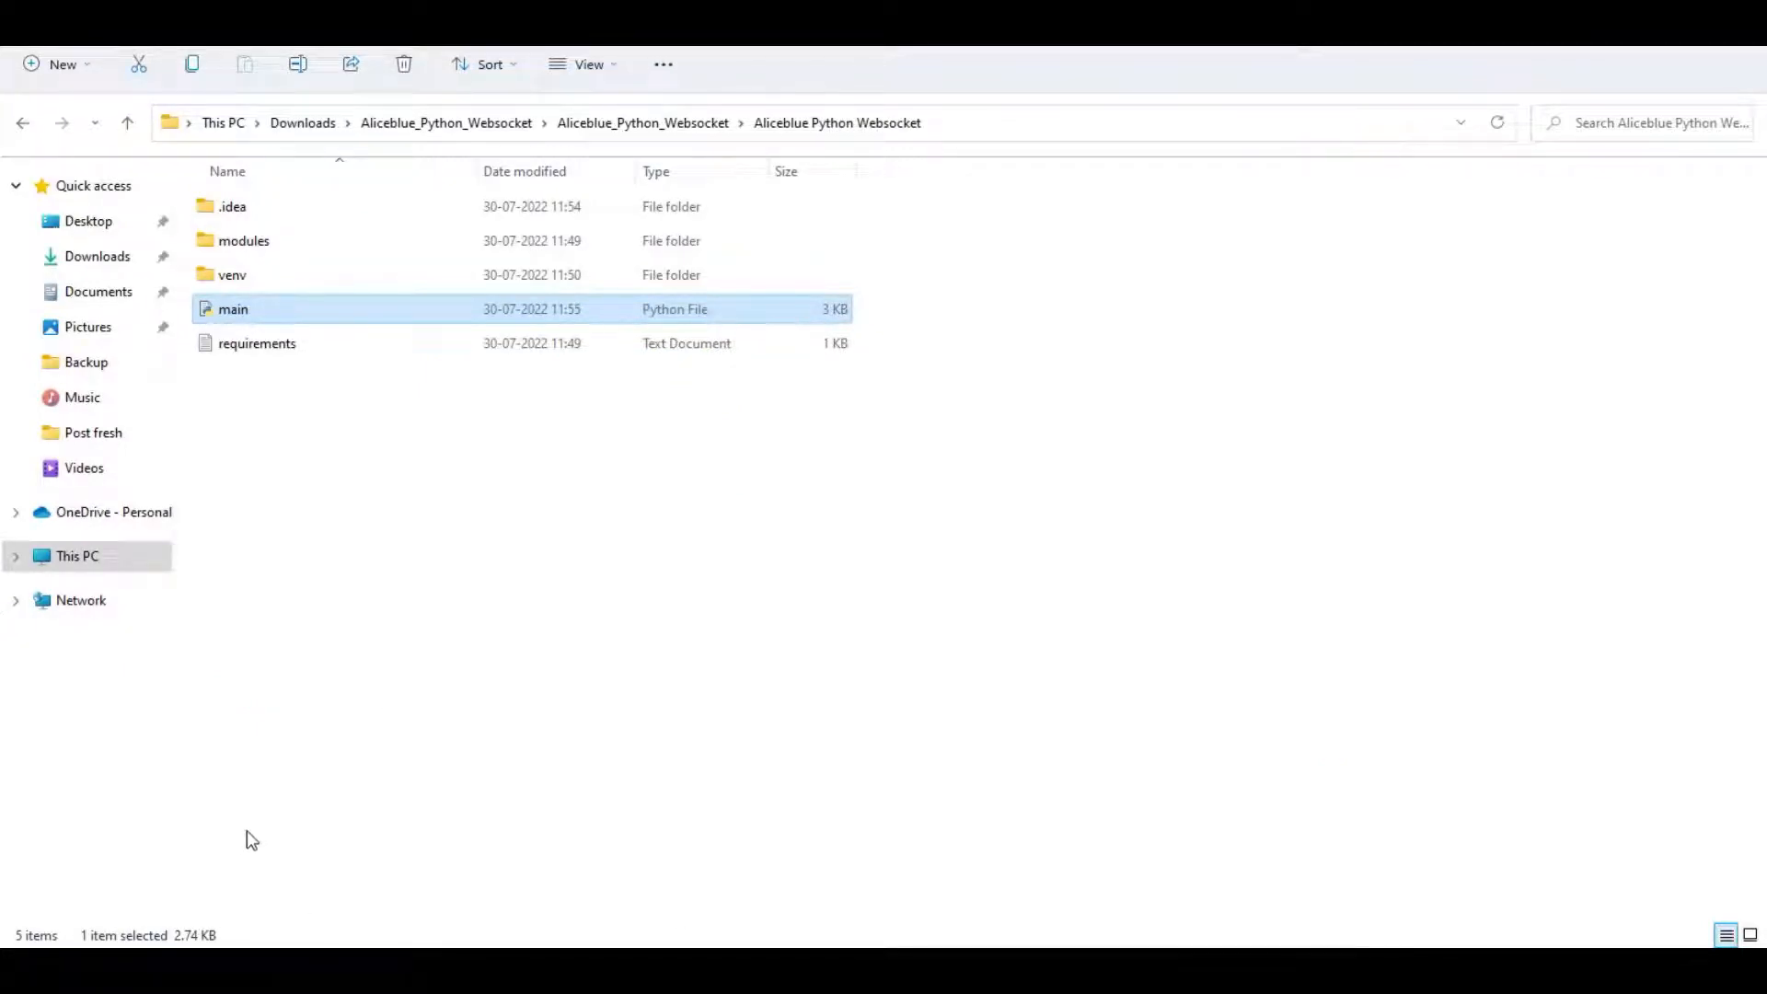
Locate main.py in the Aliceblue Python Websocket folder and open it in PyCharm
{"action": "left_click", "coordinate": [127, 124]}
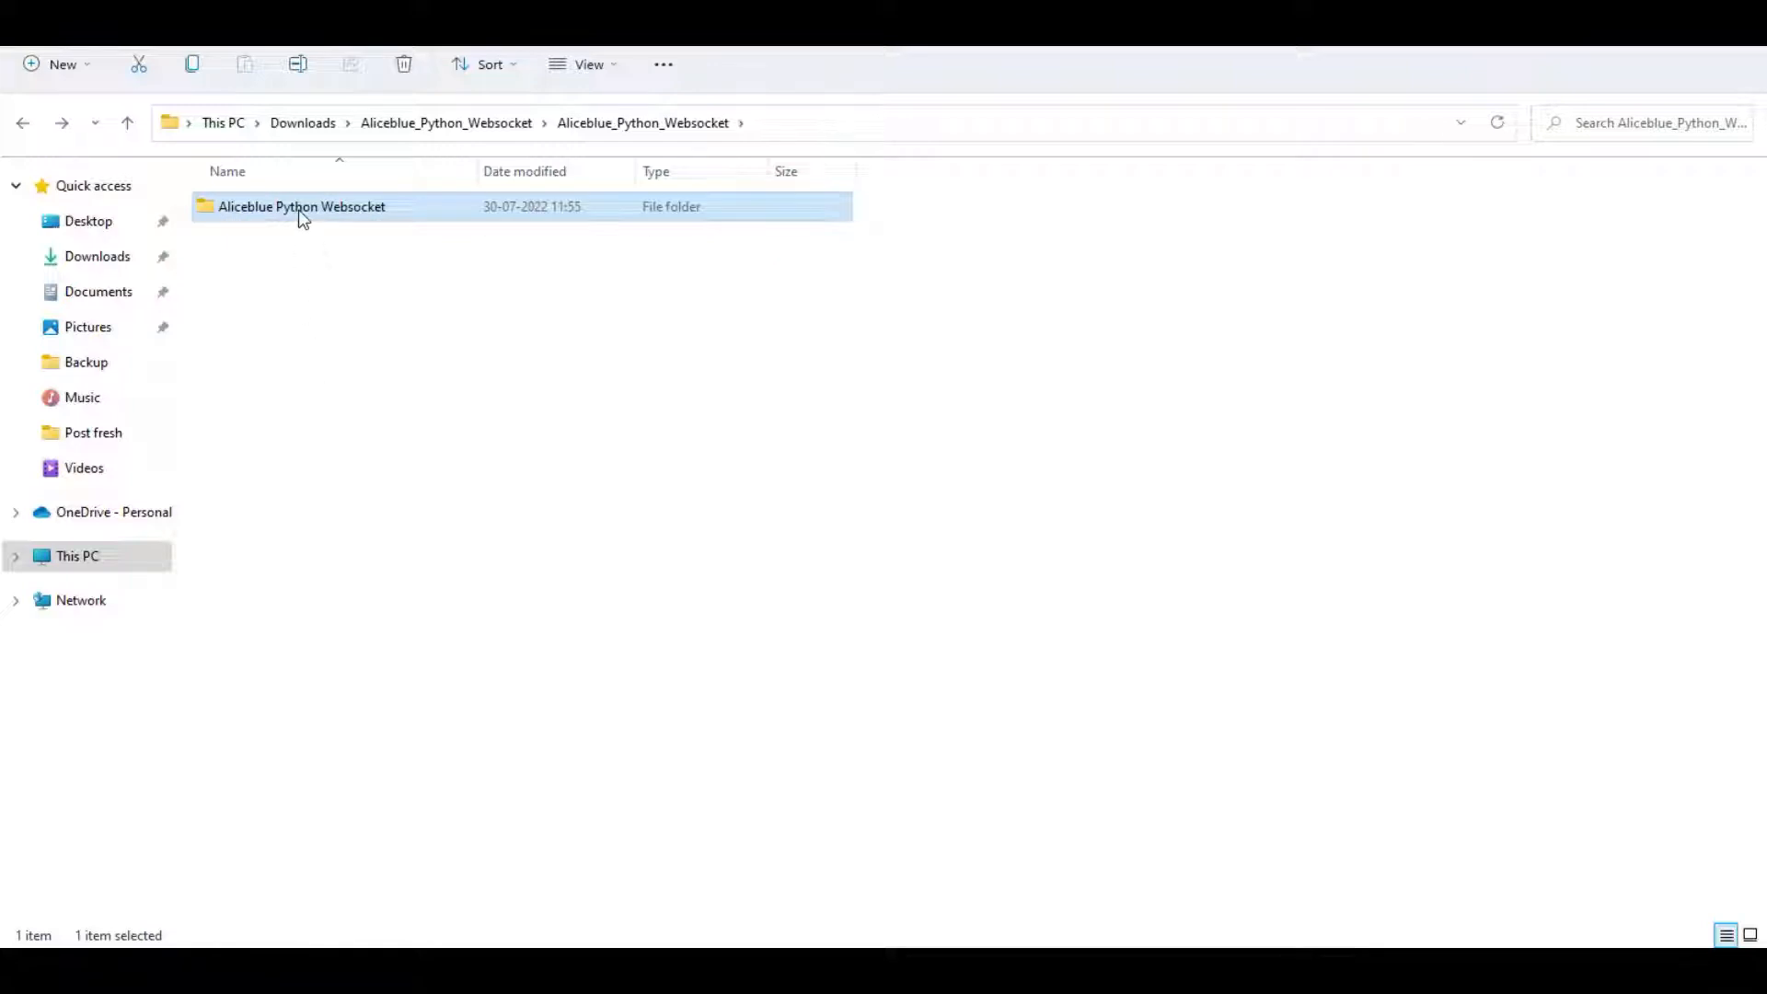
{"action": "double_click", "coordinate": [302, 207]}
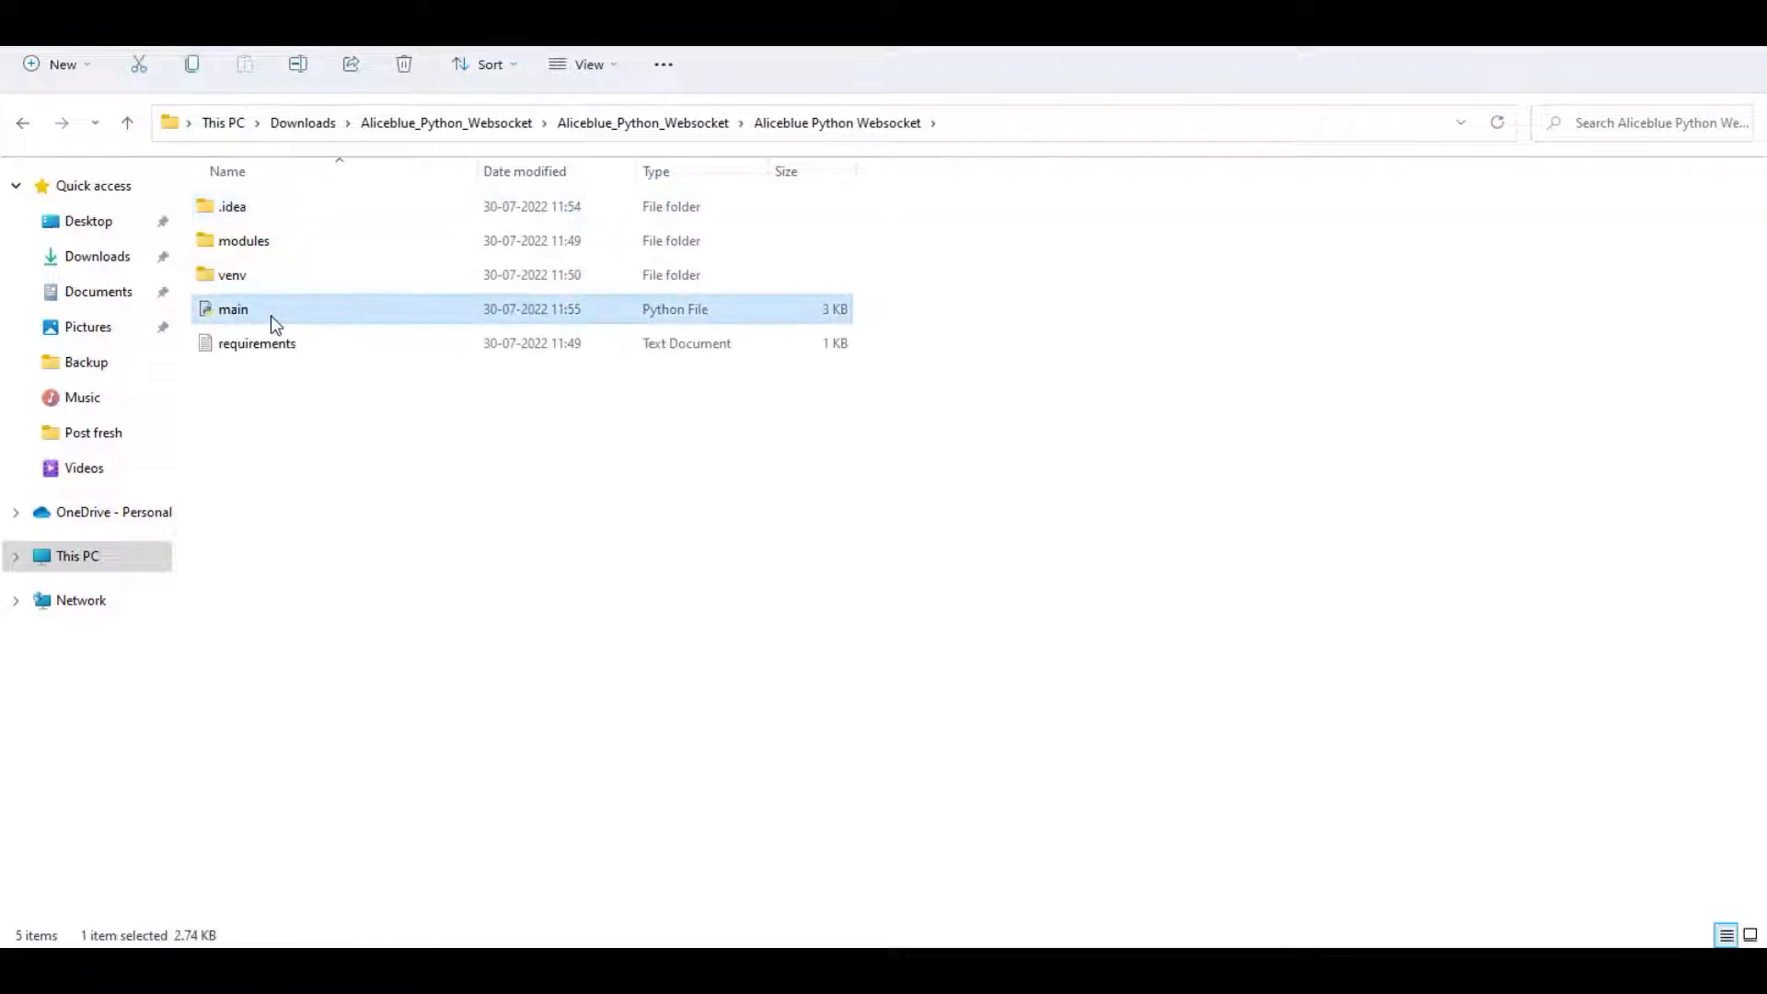
{"action": "right_click", "coordinate": [233, 309]}
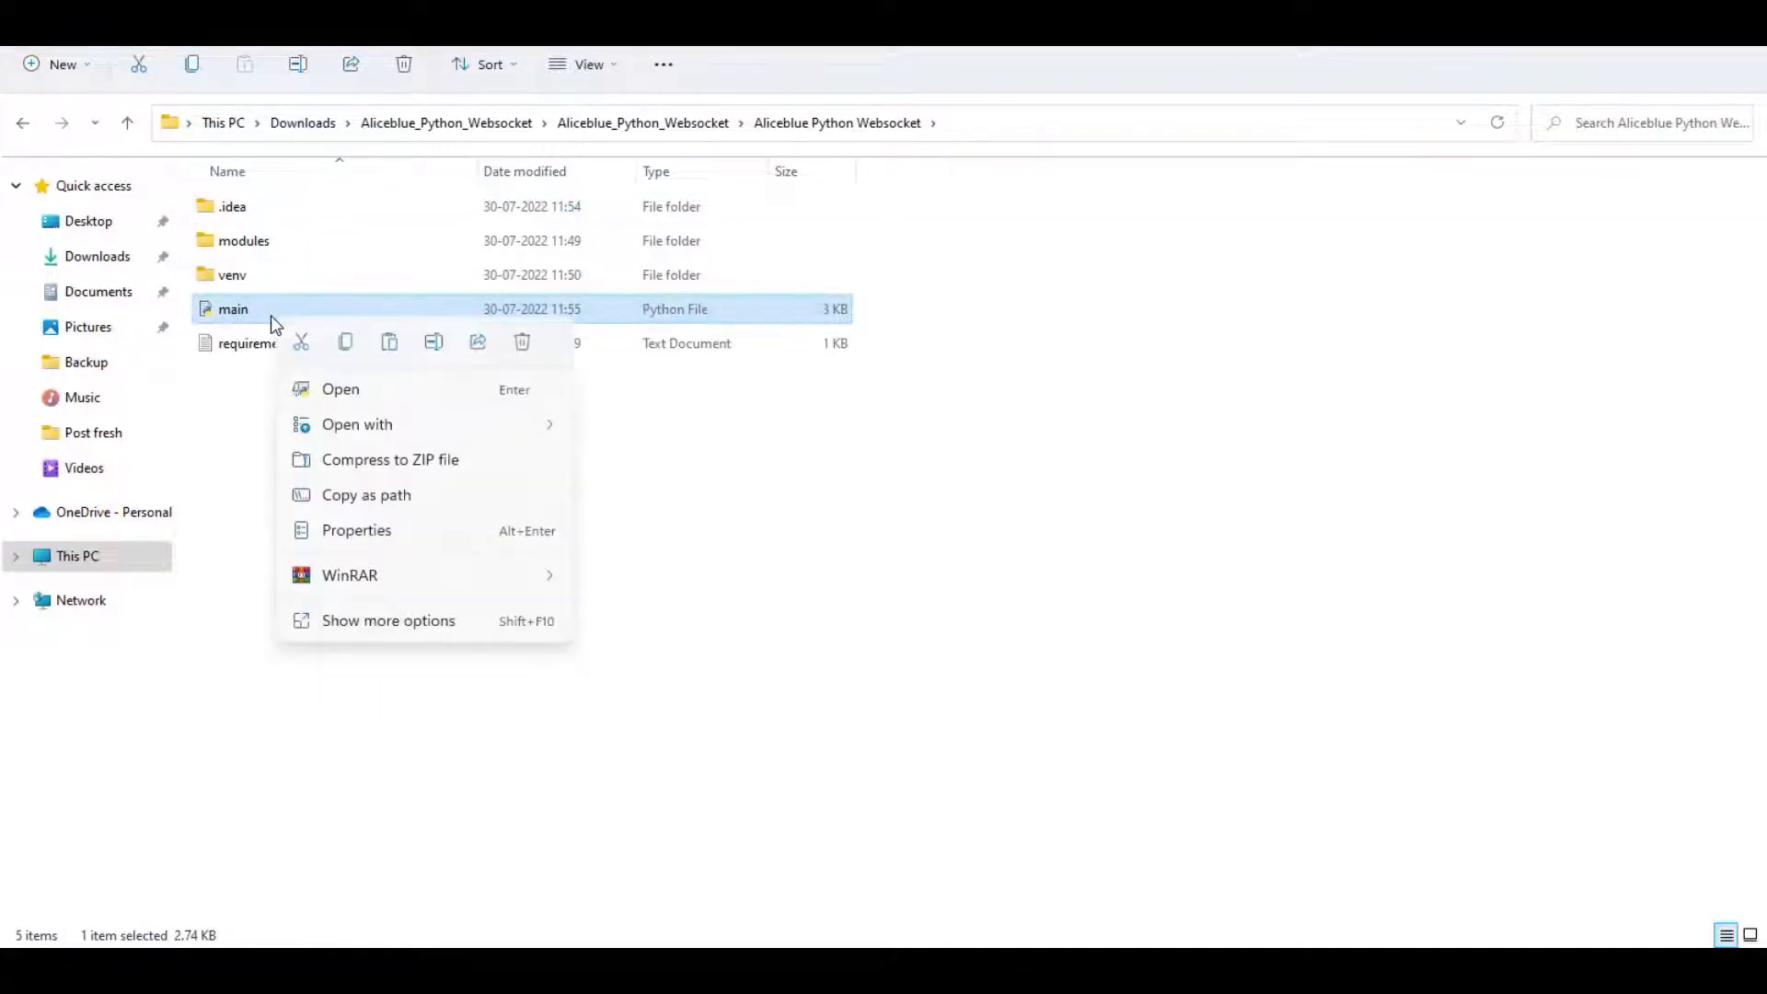
{"action": "mouse_move", "coordinate": [357, 423]}
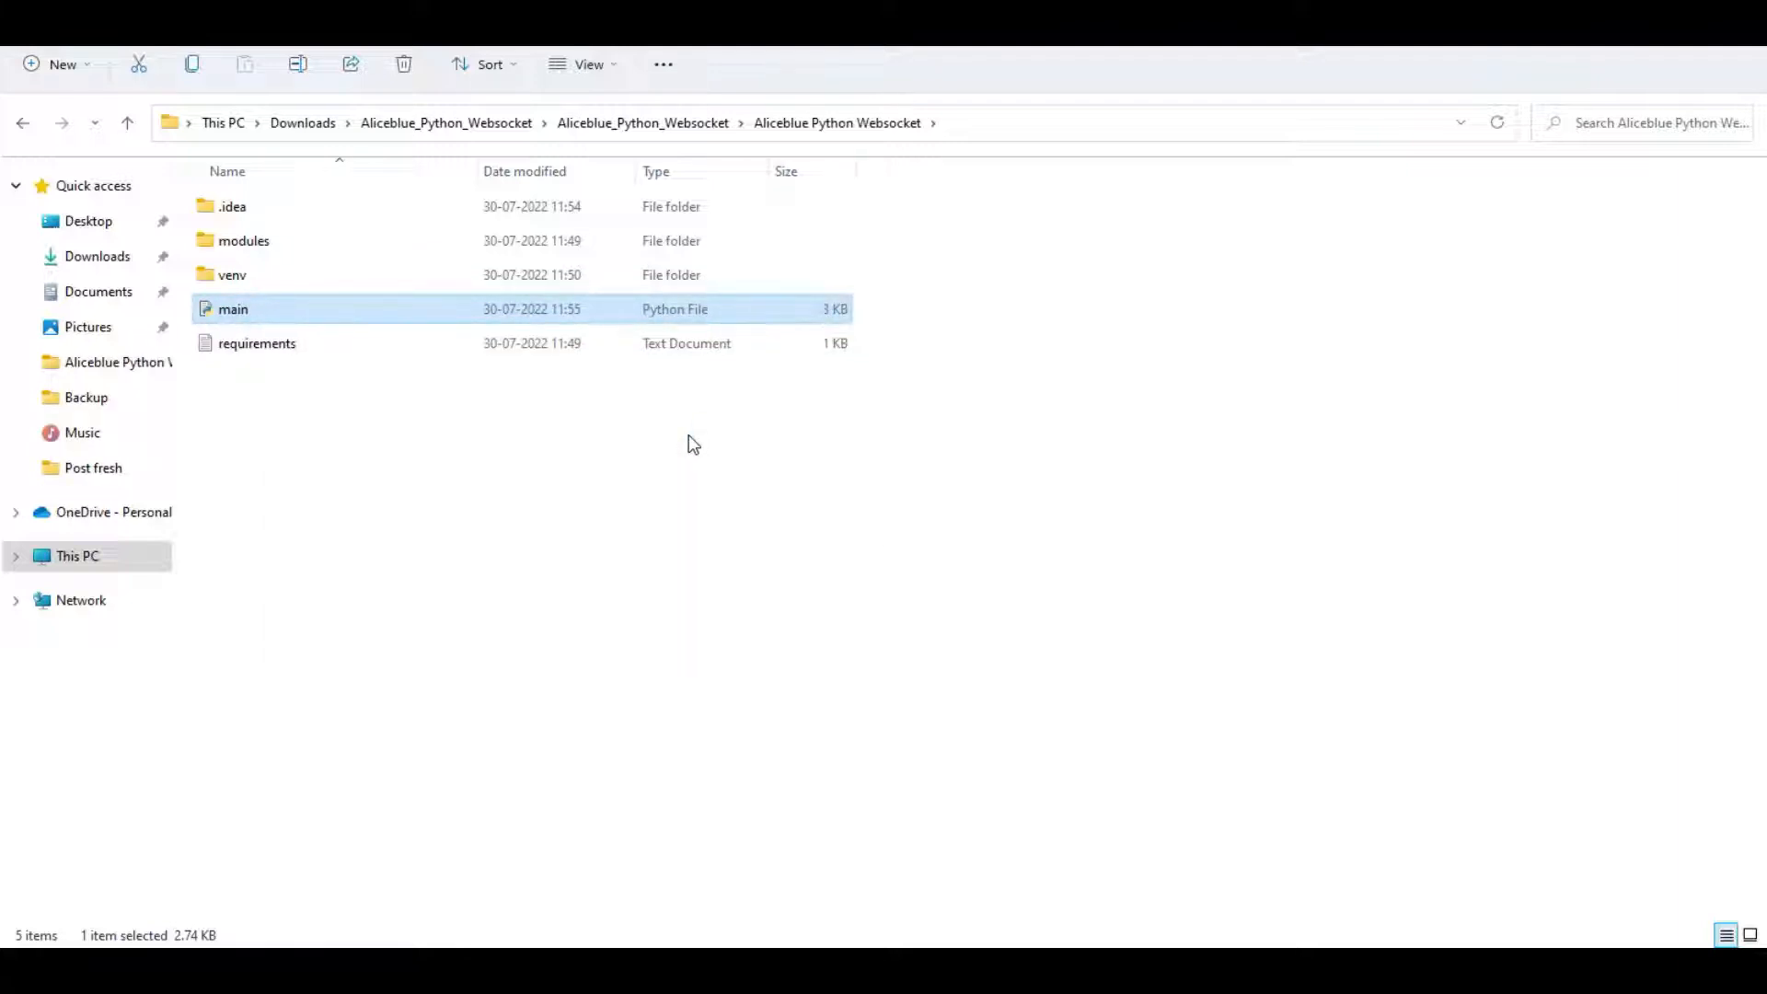
{"action": "mouse_move", "coordinate": [637, 362]}
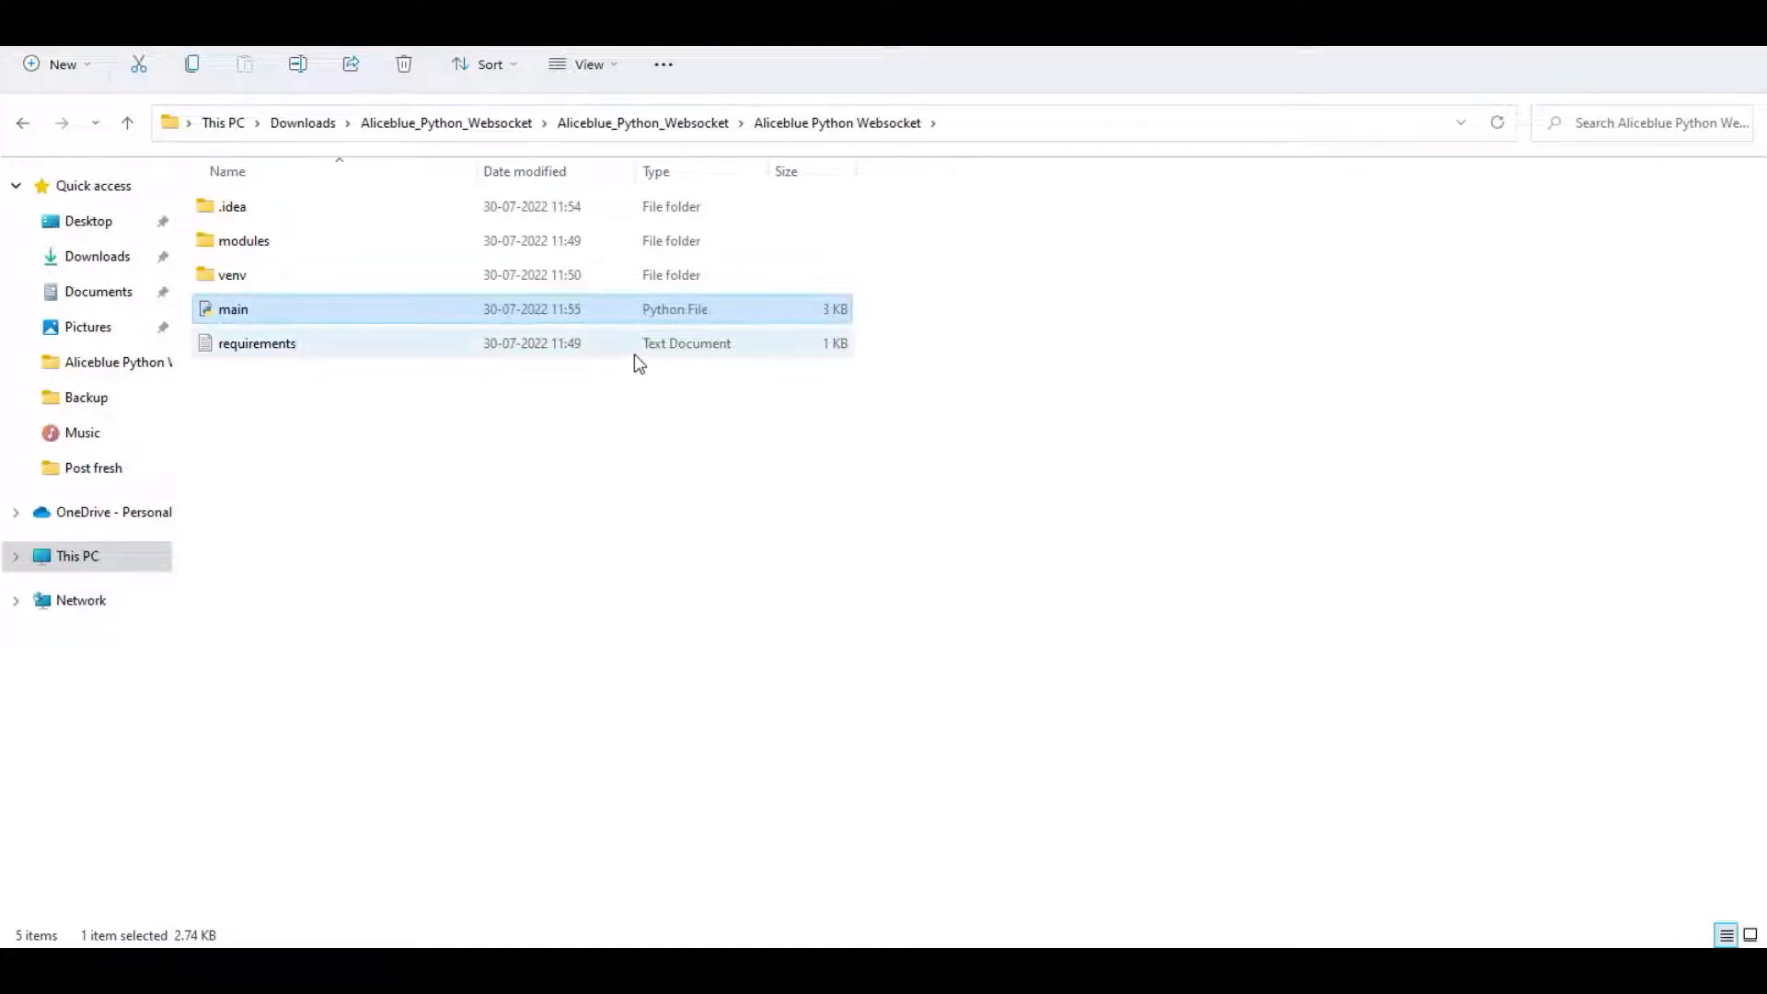
{"action": "double_click", "coordinate": [234, 309]}
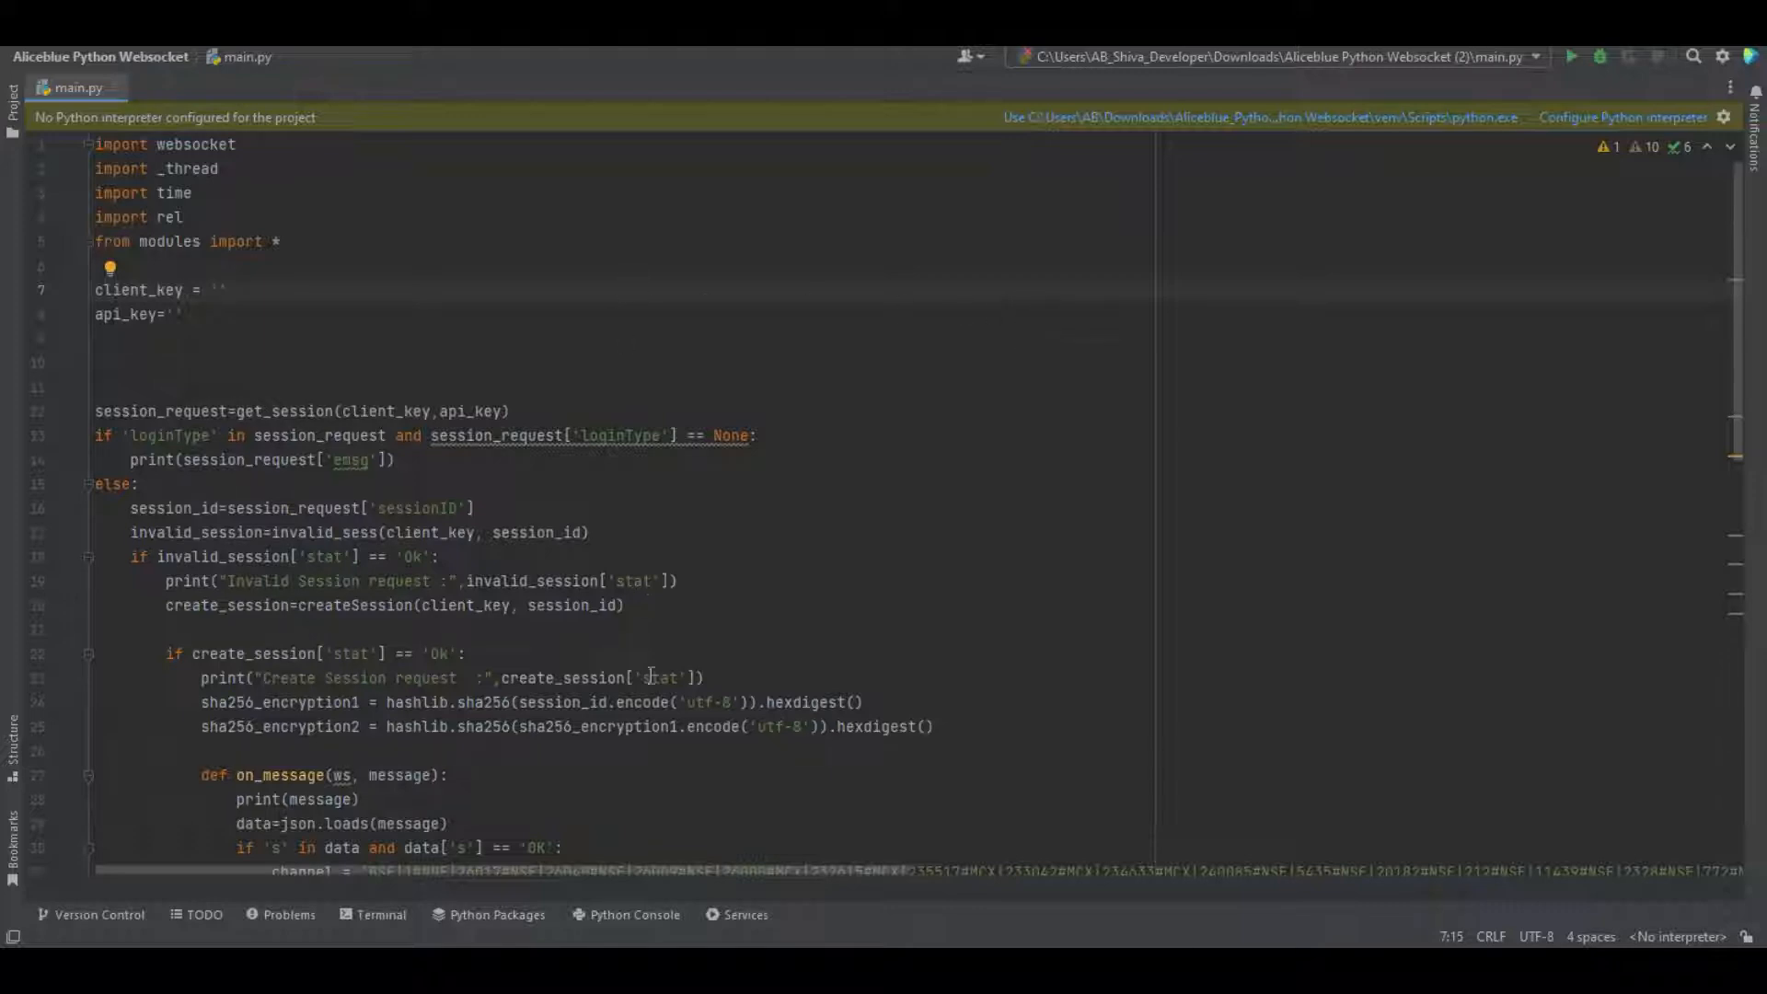
Run 'pip install -r requirements.txt' in the terminal, then hide the terminal panel
{"action": "left_click", "coordinate": [379, 914]}
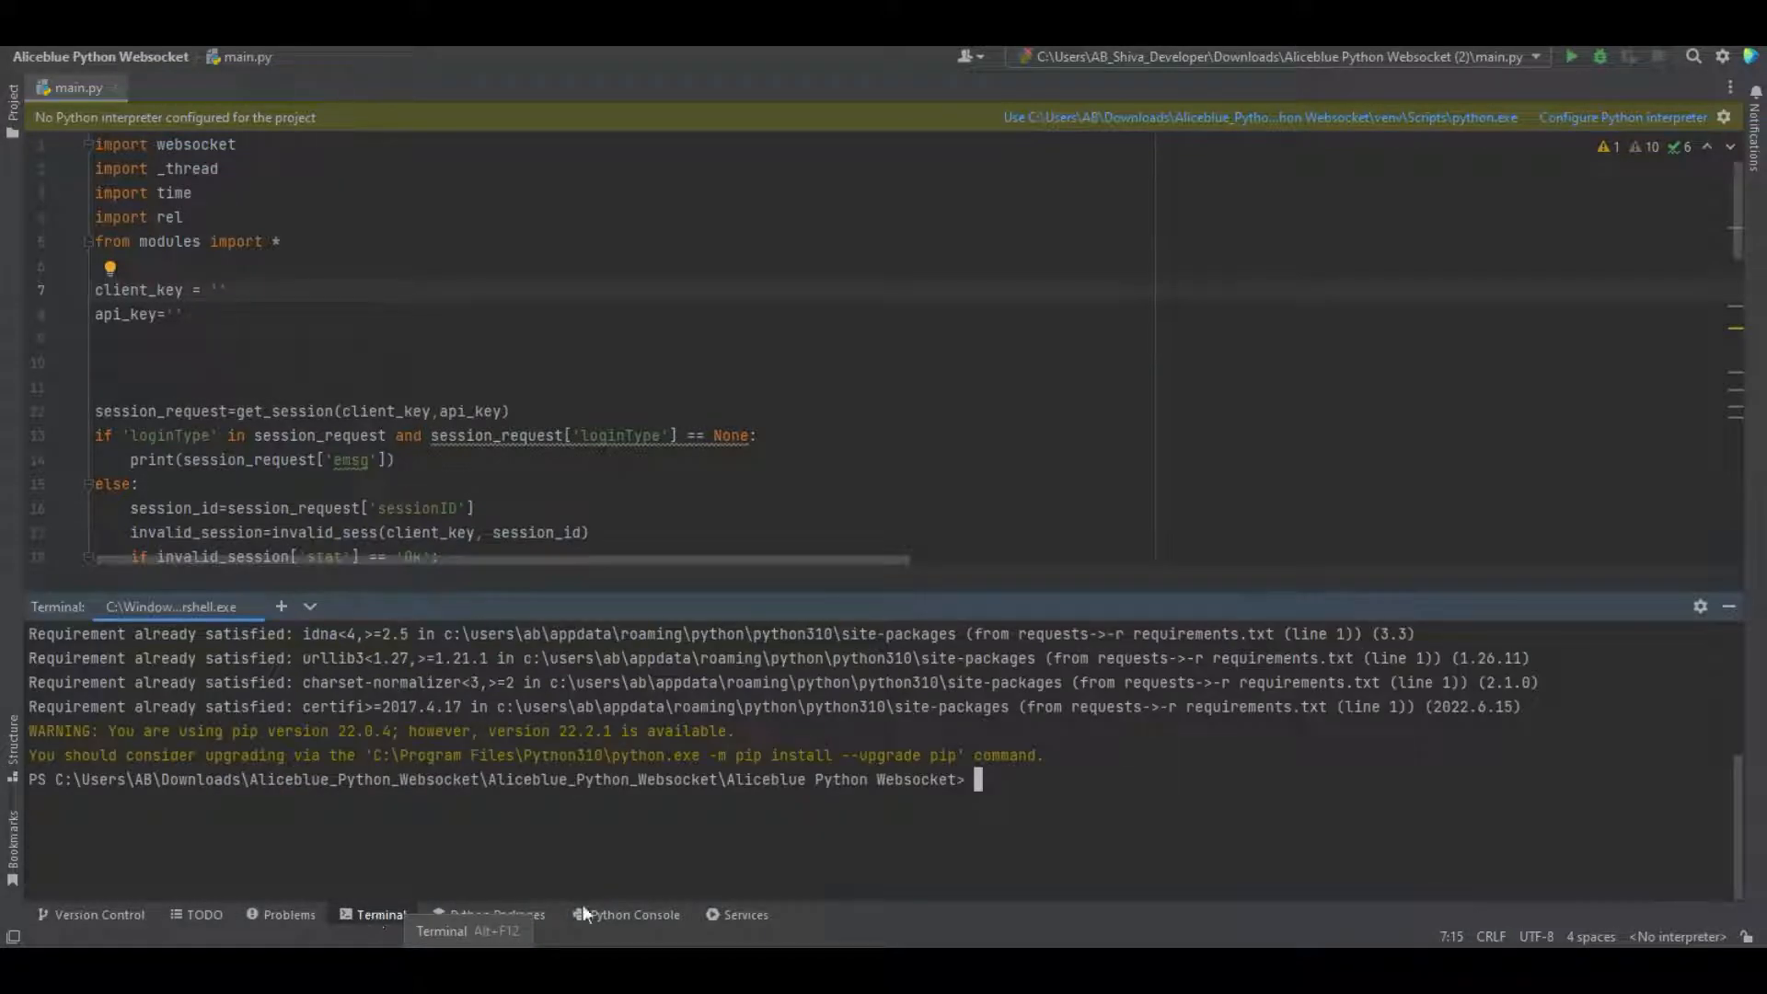
{"action": "mouse_move", "coordinate": [1050, 786]}
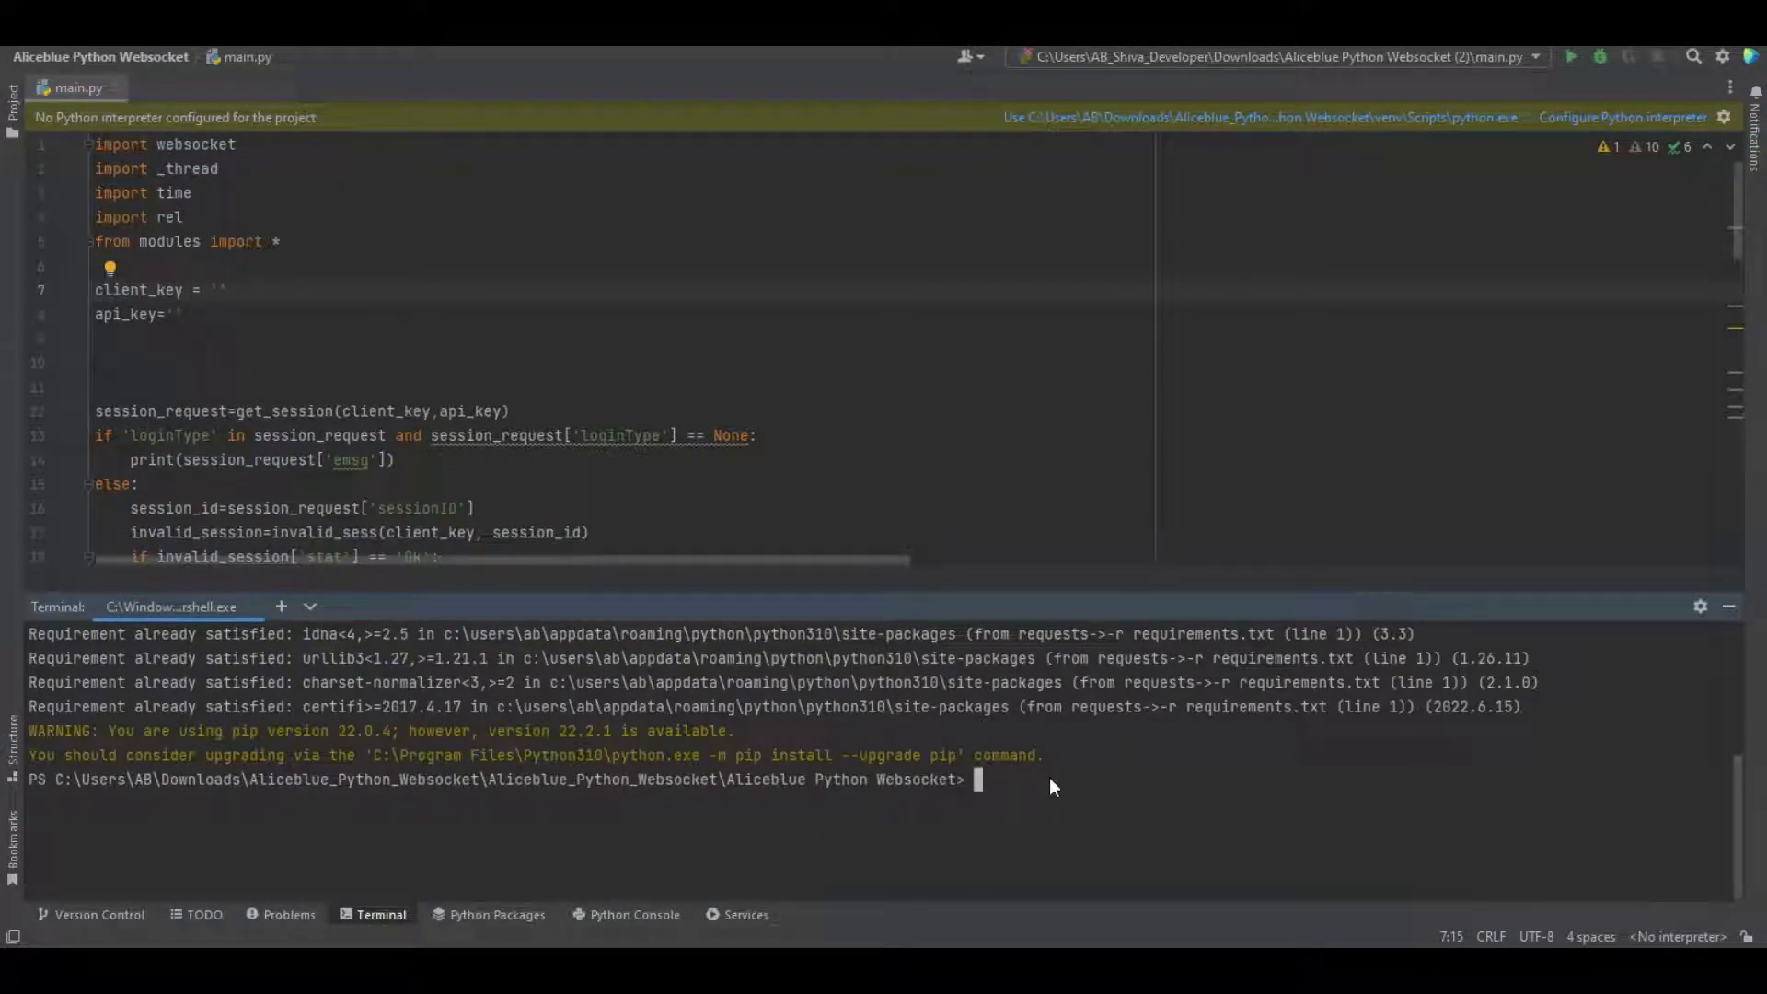
{"action": "type", "text": "pip in"}
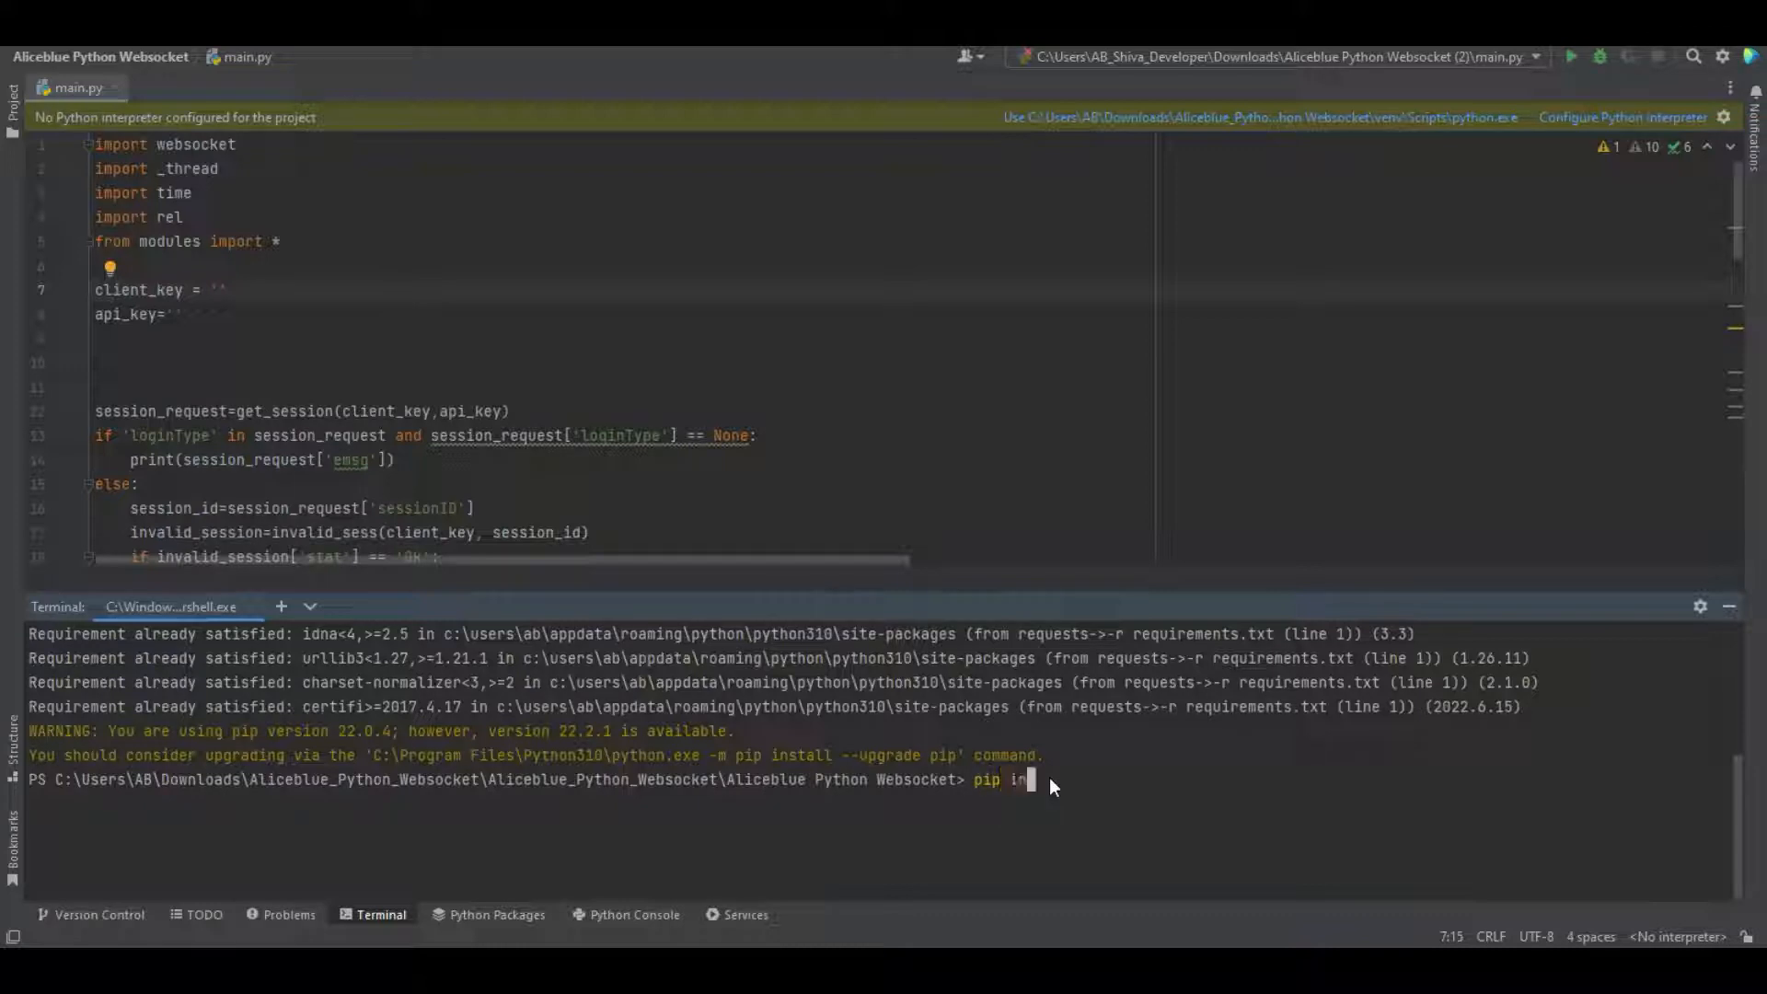
{"action": "type", "text": "stall"}
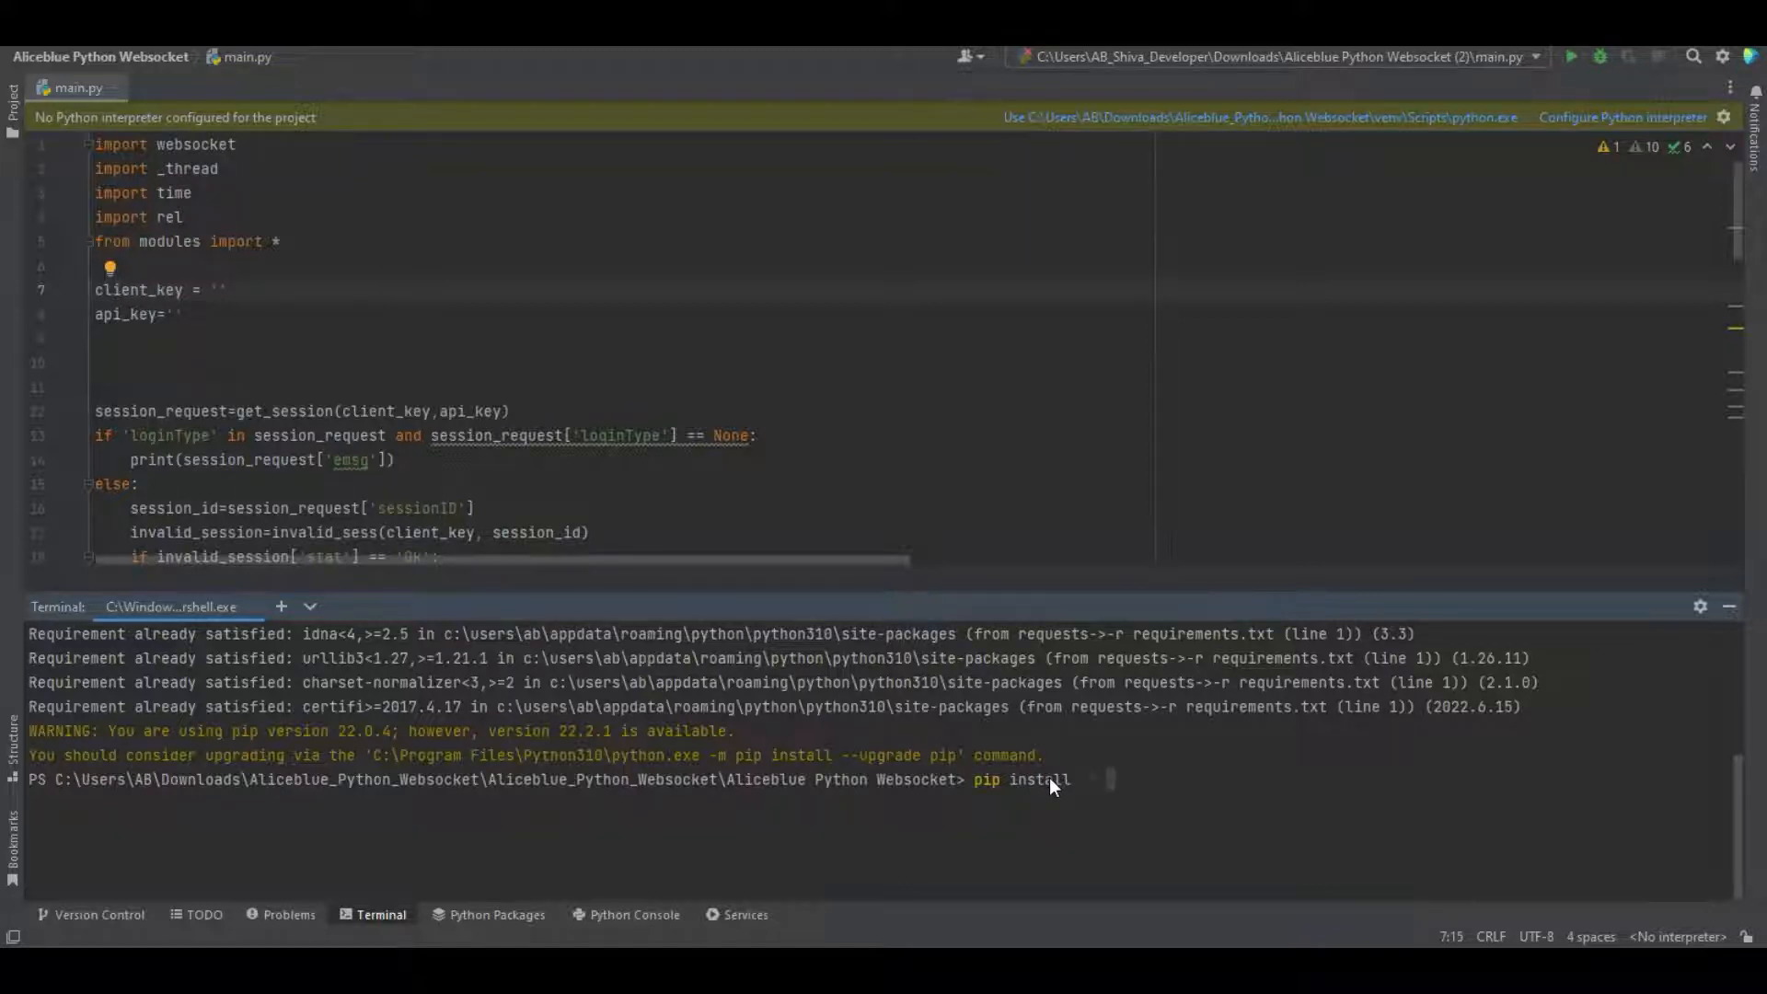
{"action": "type", "text": "-r requi"}
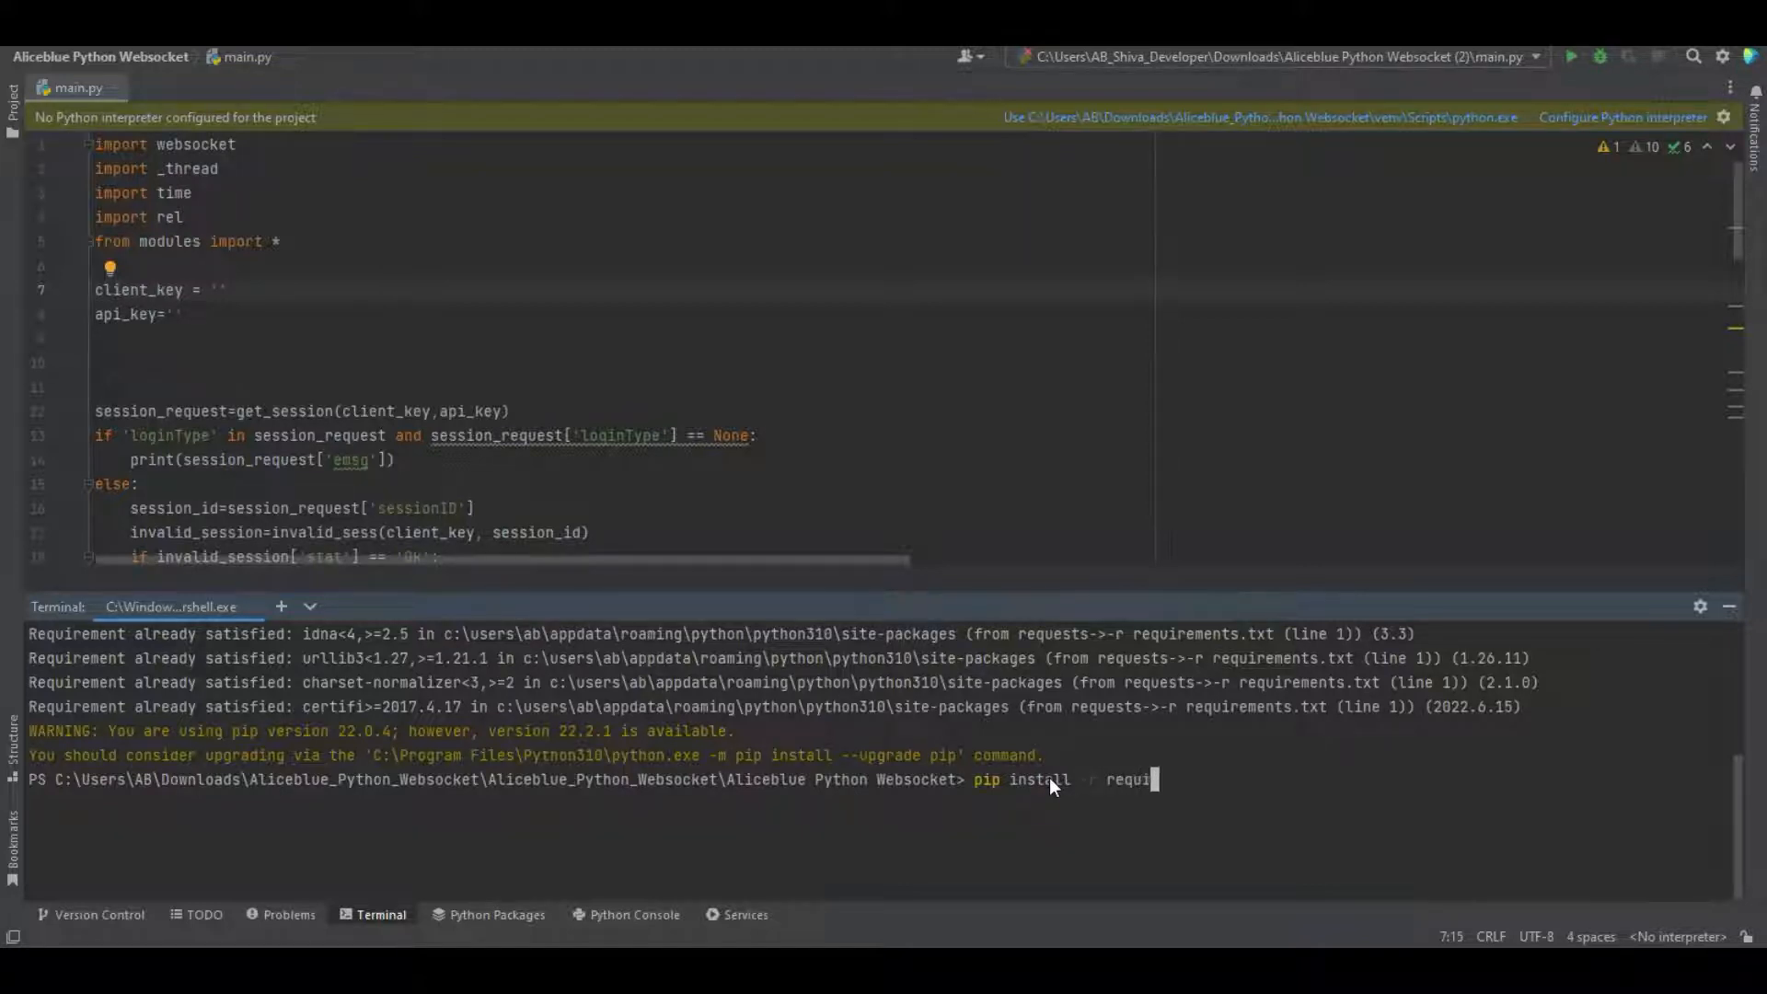
{"action": "type", "text": "rments.txt"}
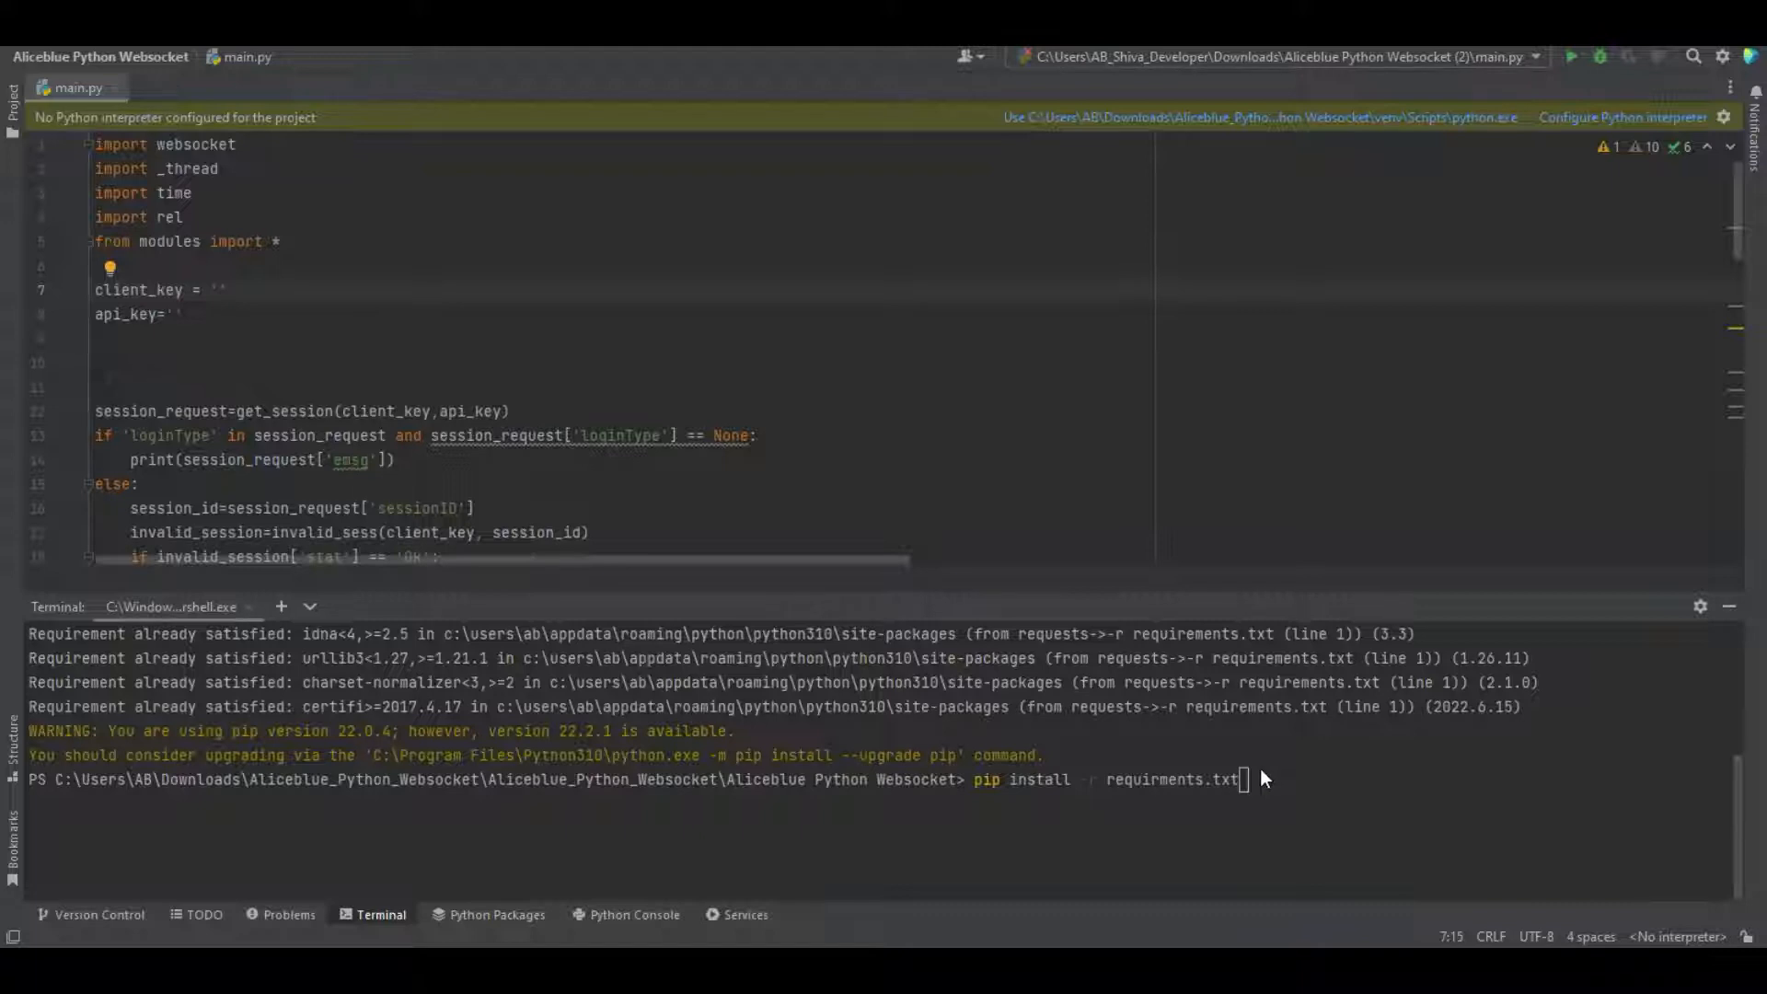
{"action": "mouse_move", "coordinate": [1248, 792]}
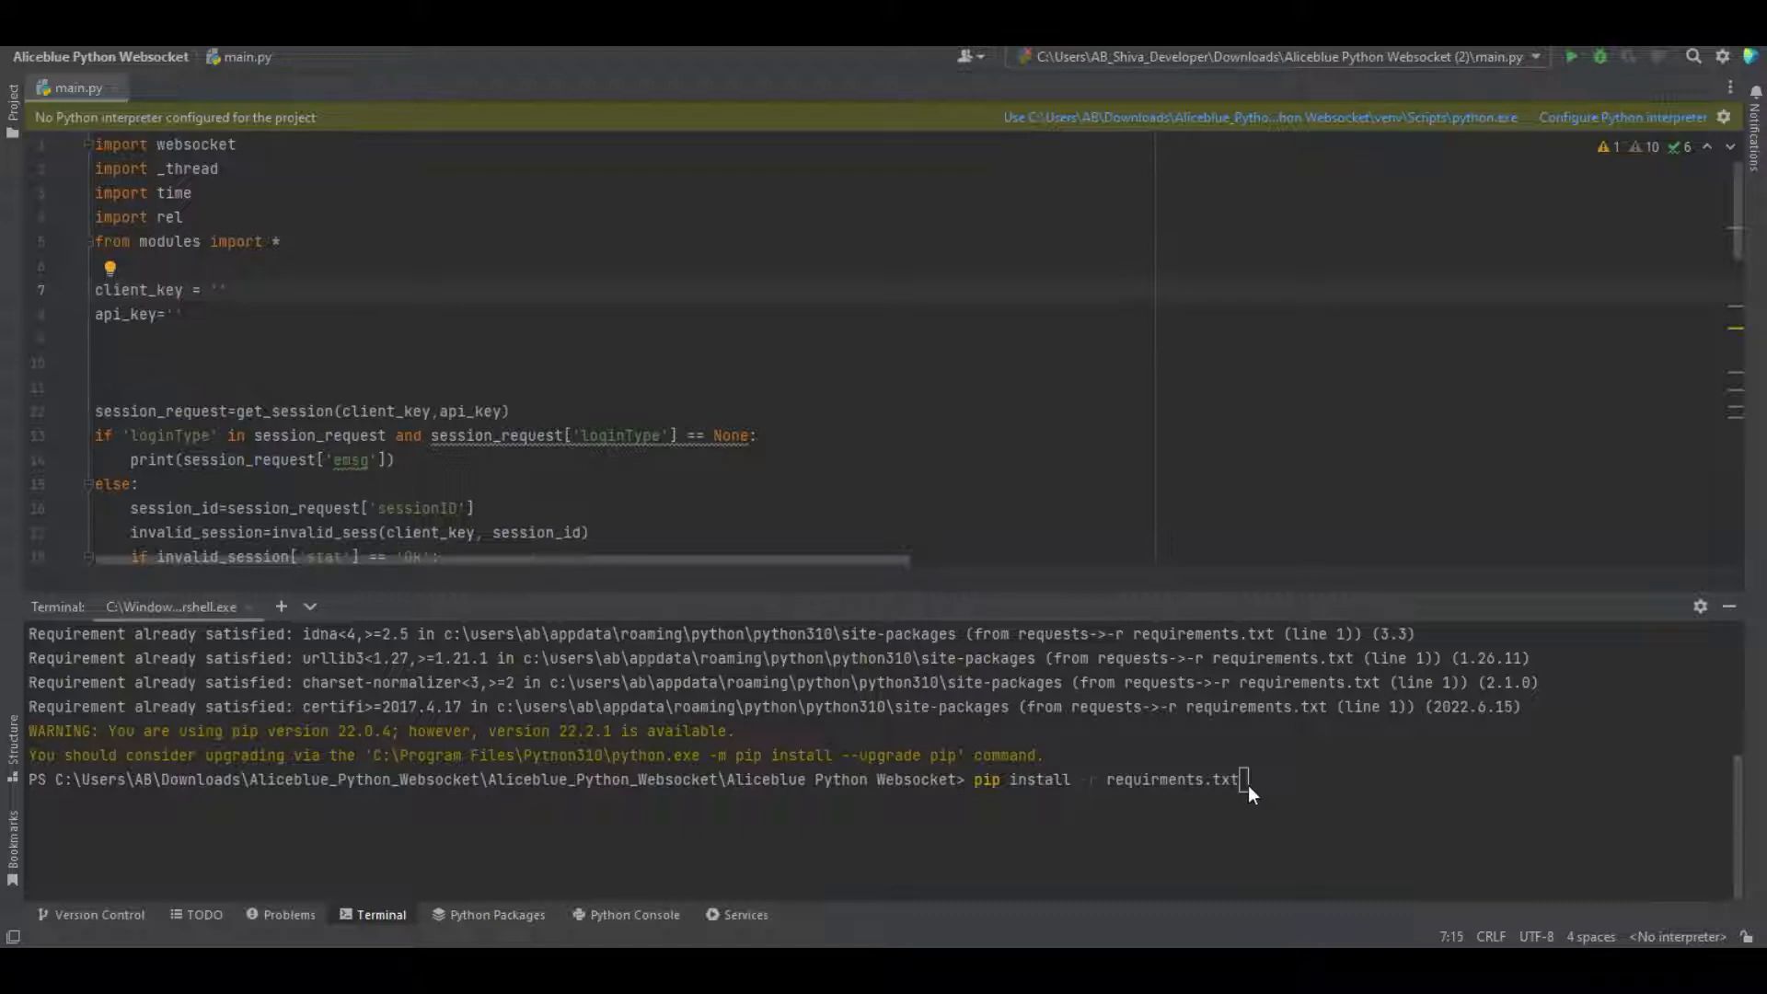
{"action": "key", "text": "enter"}
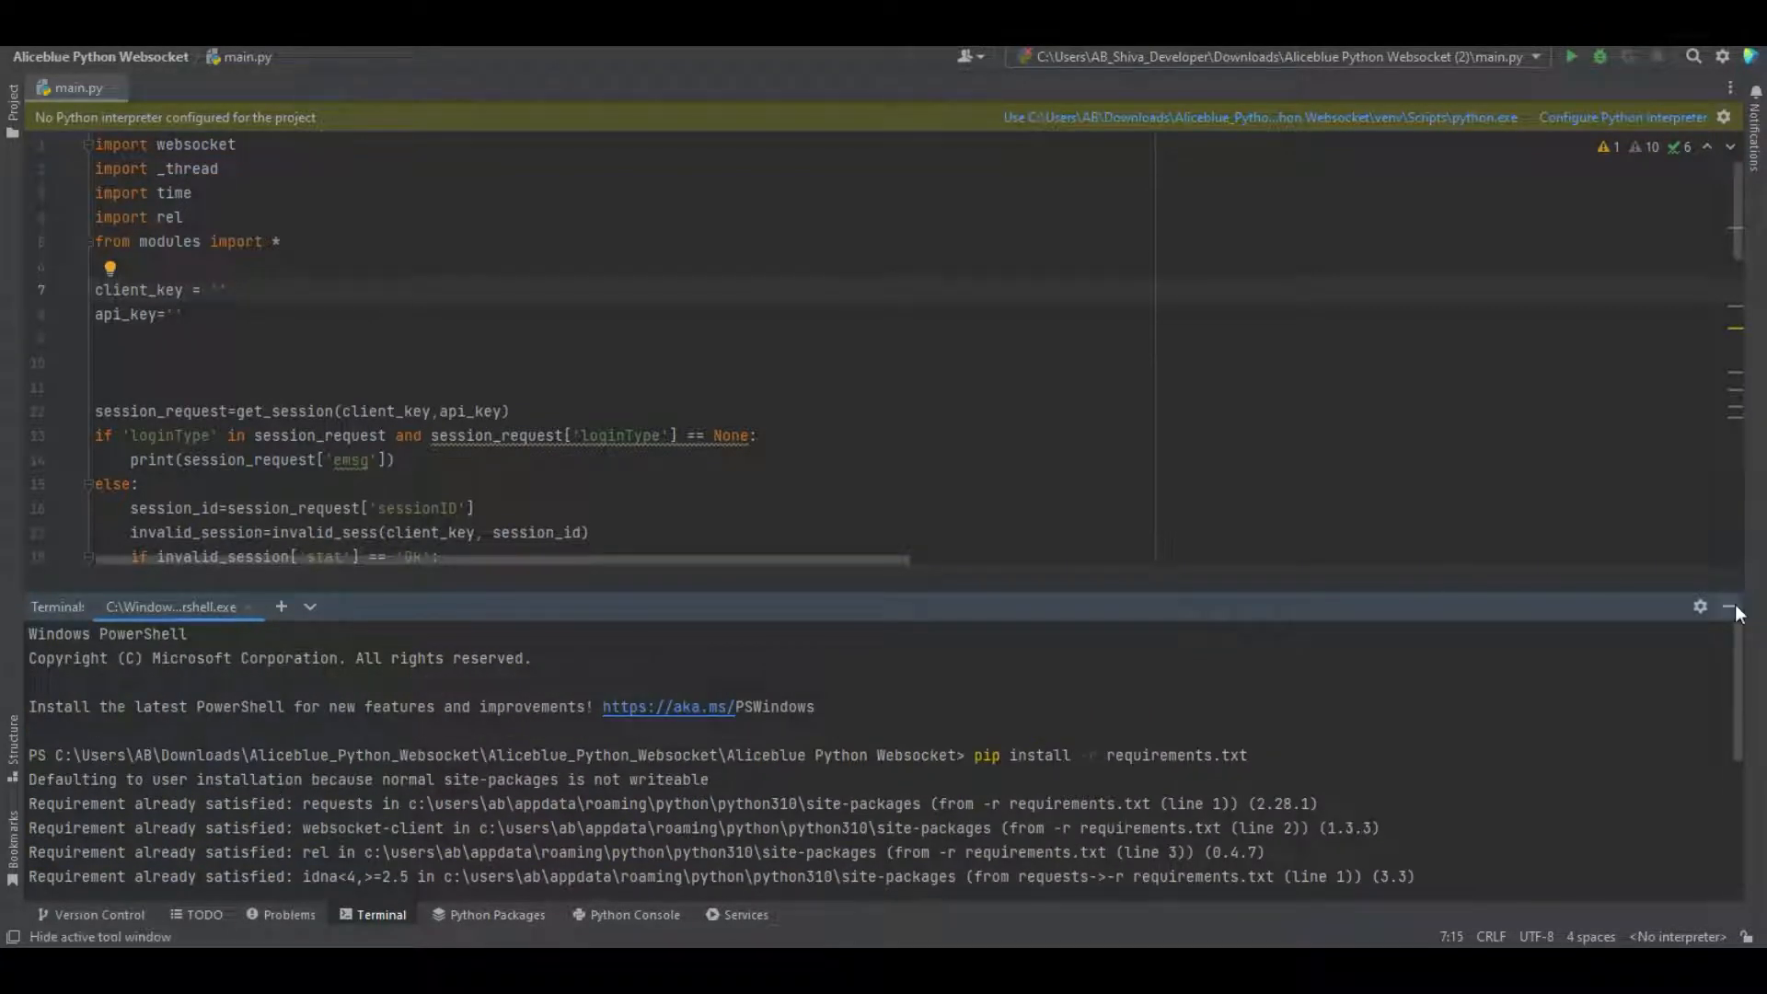
{"action": "left_click", "coordinate": [1724, 605]}
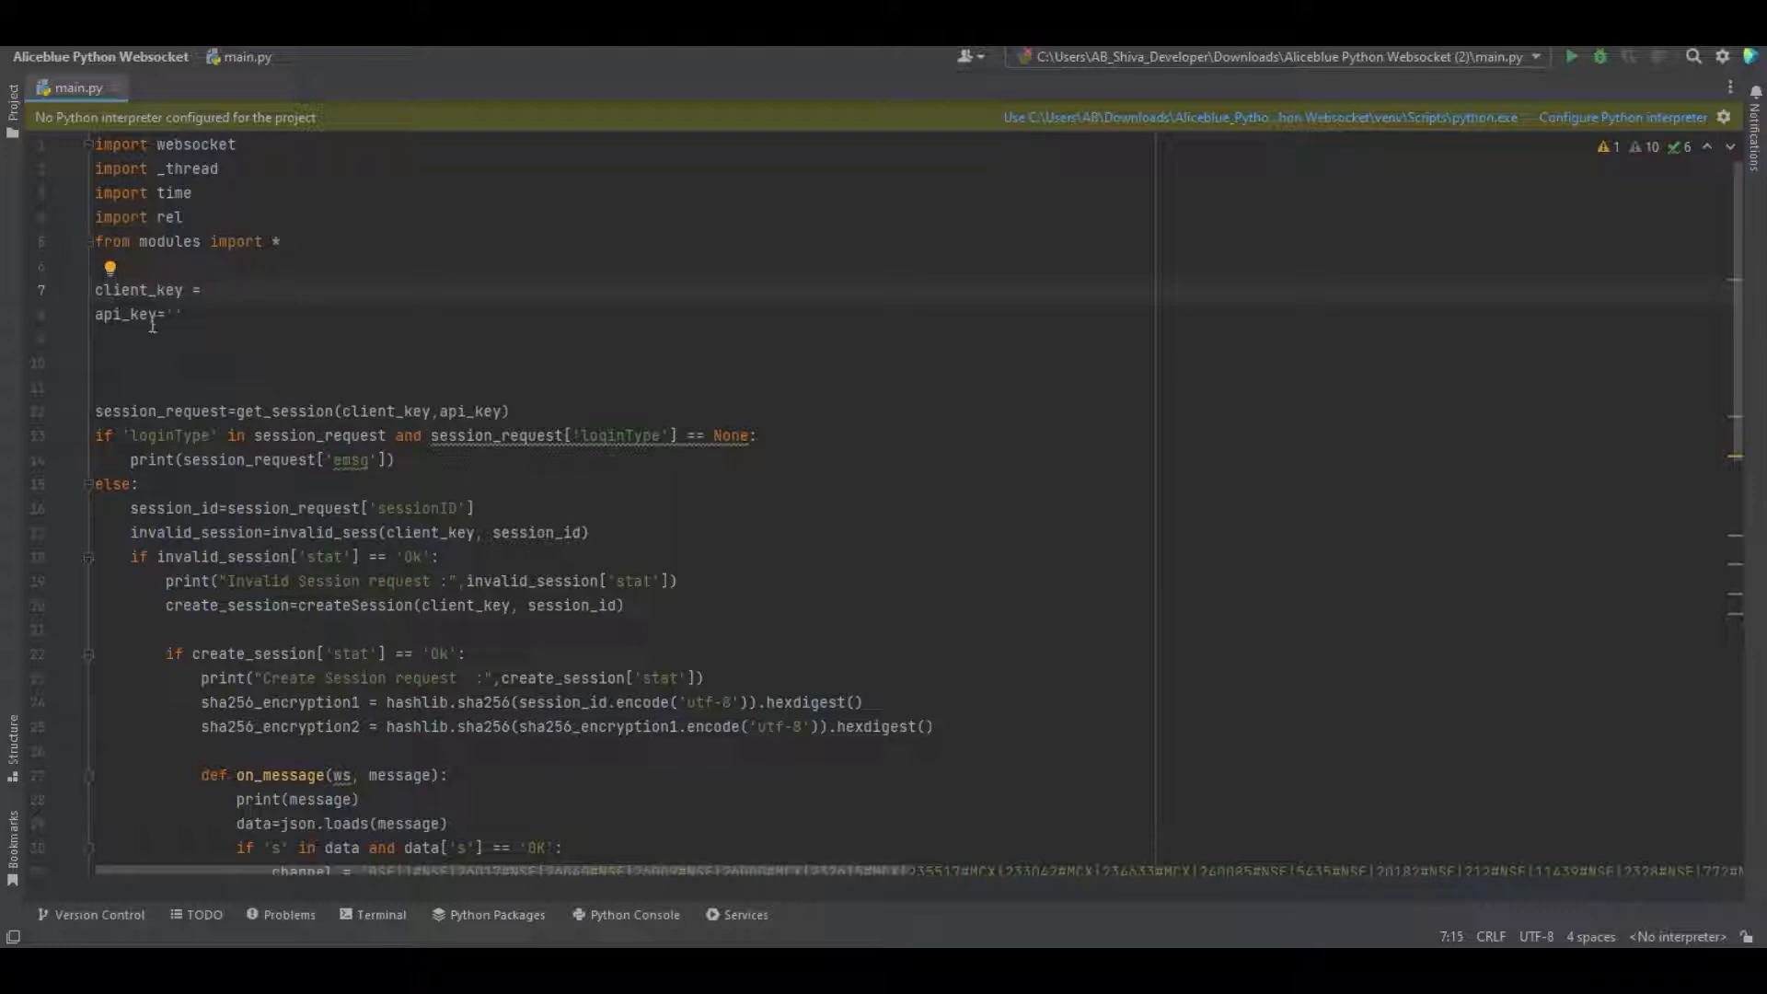
Fill client_key with 'DEMOPN' and switch to the Alice Blue login page
{"action": "type", "text": "''"}
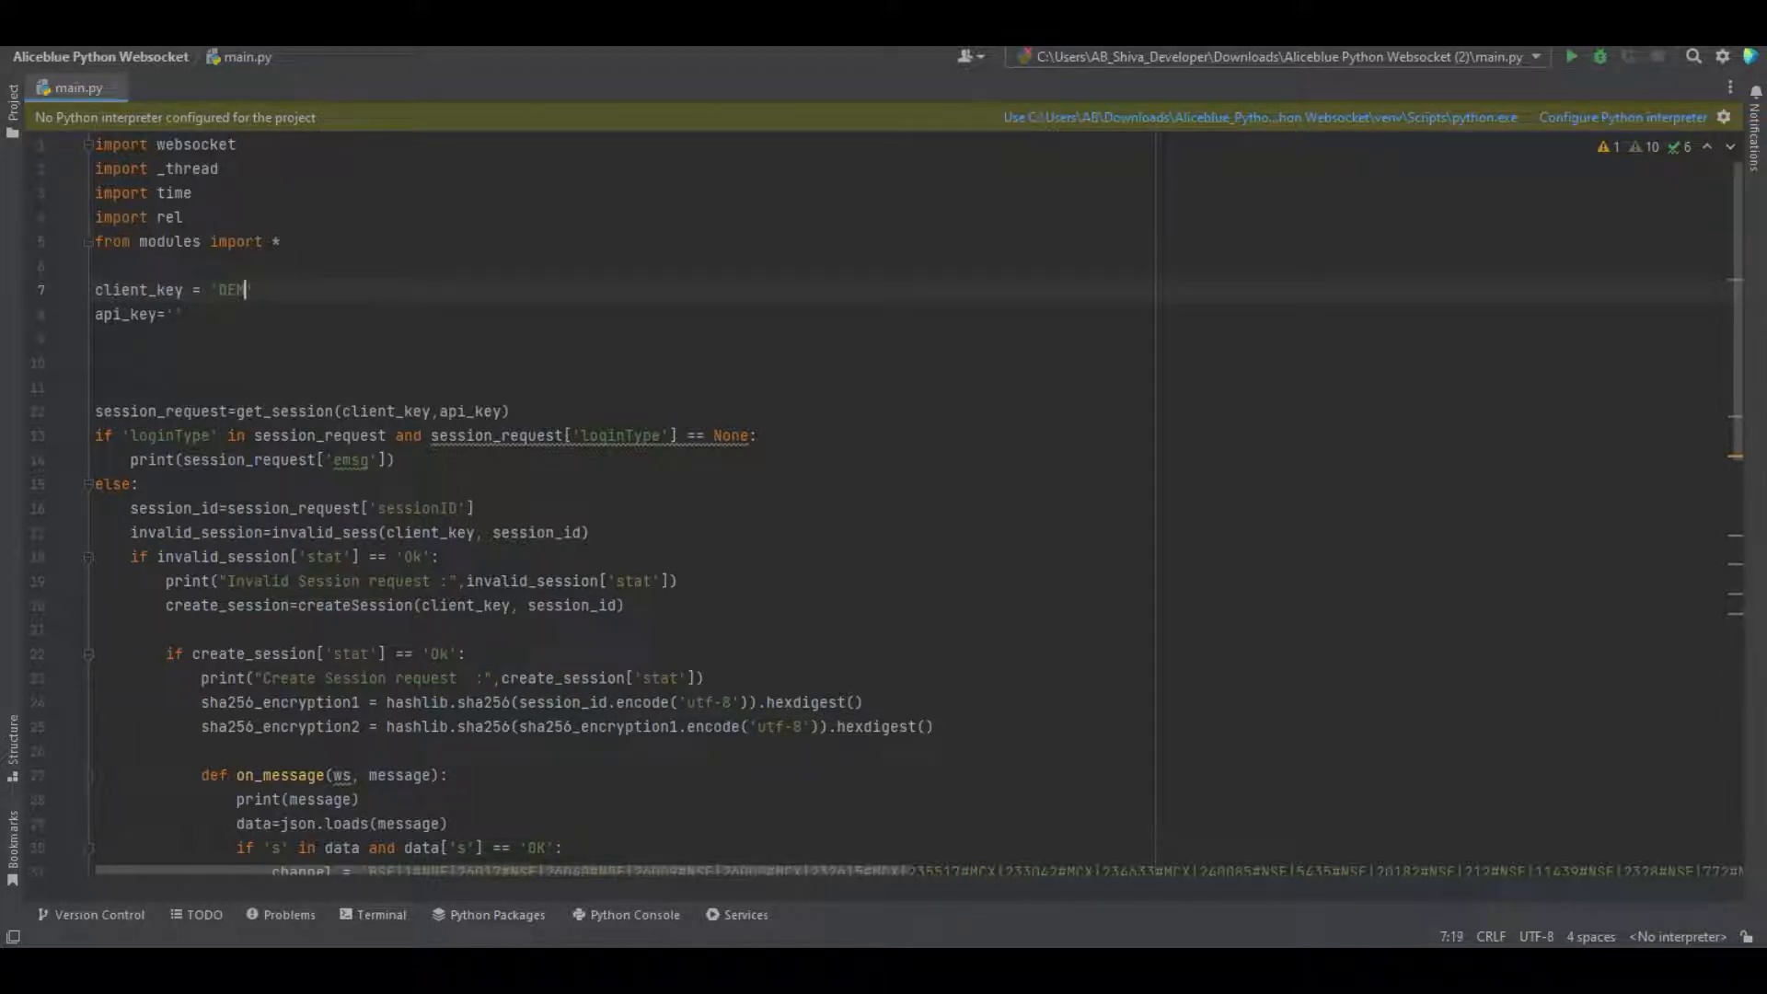
{"action": "type", "text": "OPN"}
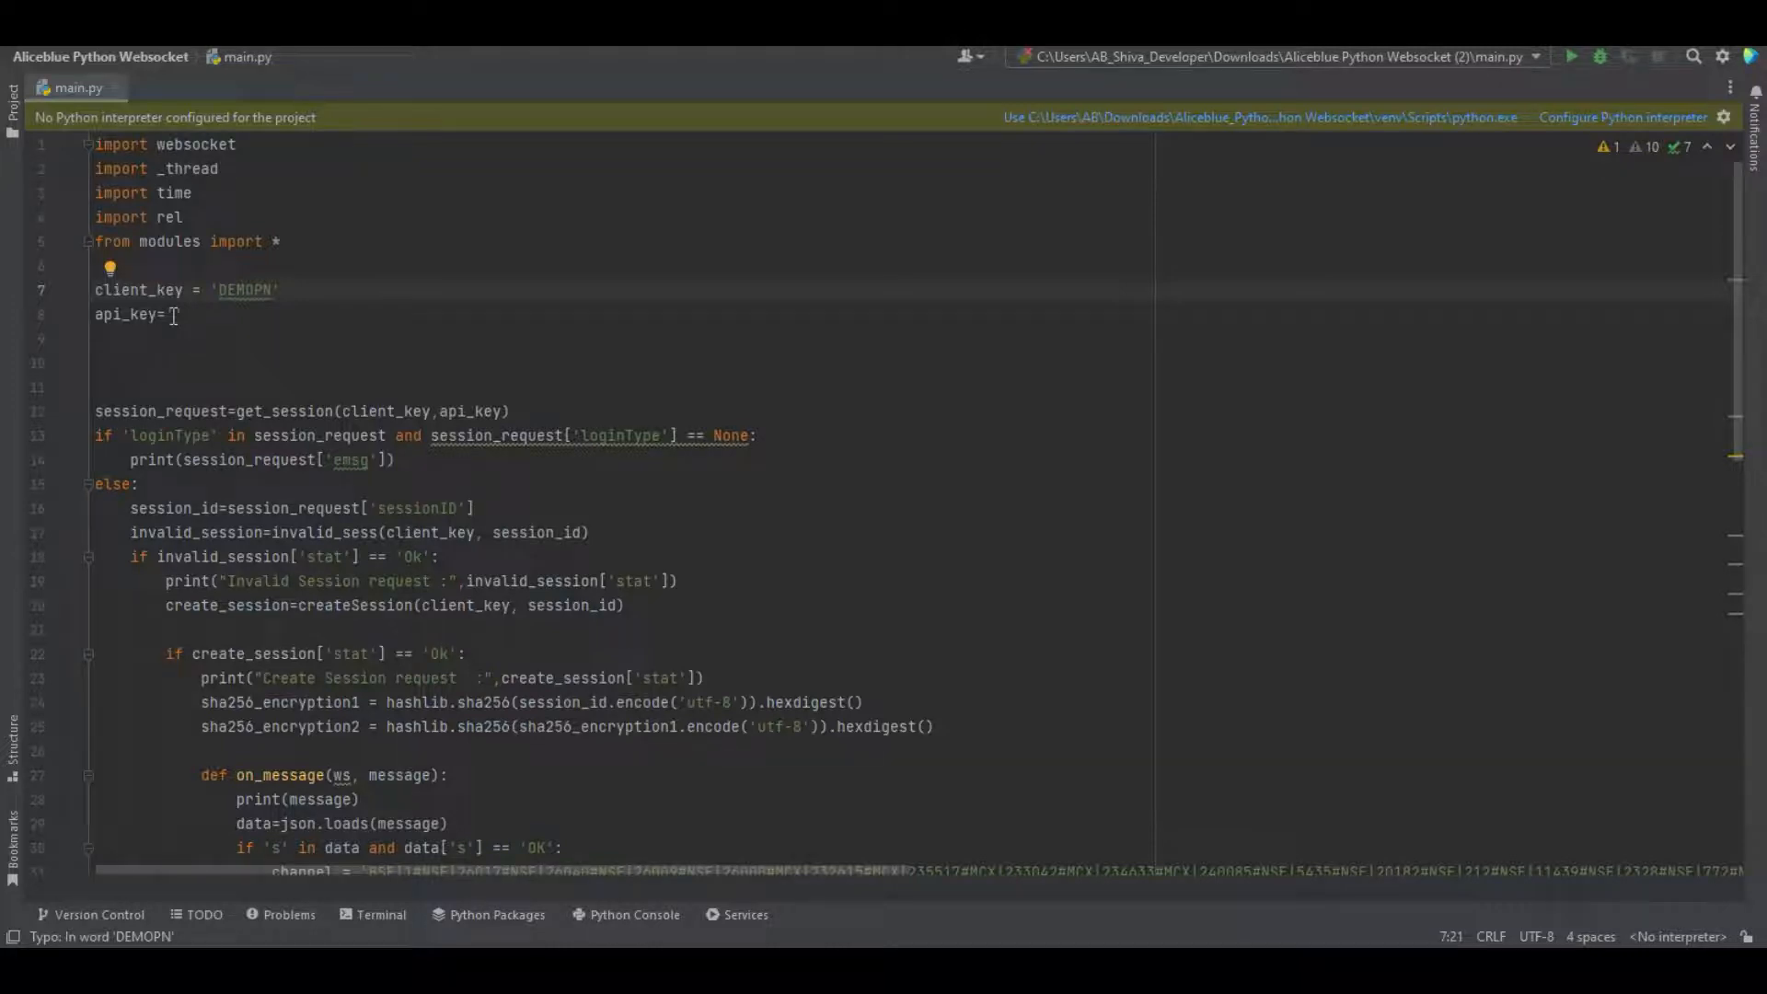
{"action": "key", "text": "alt+tab"}
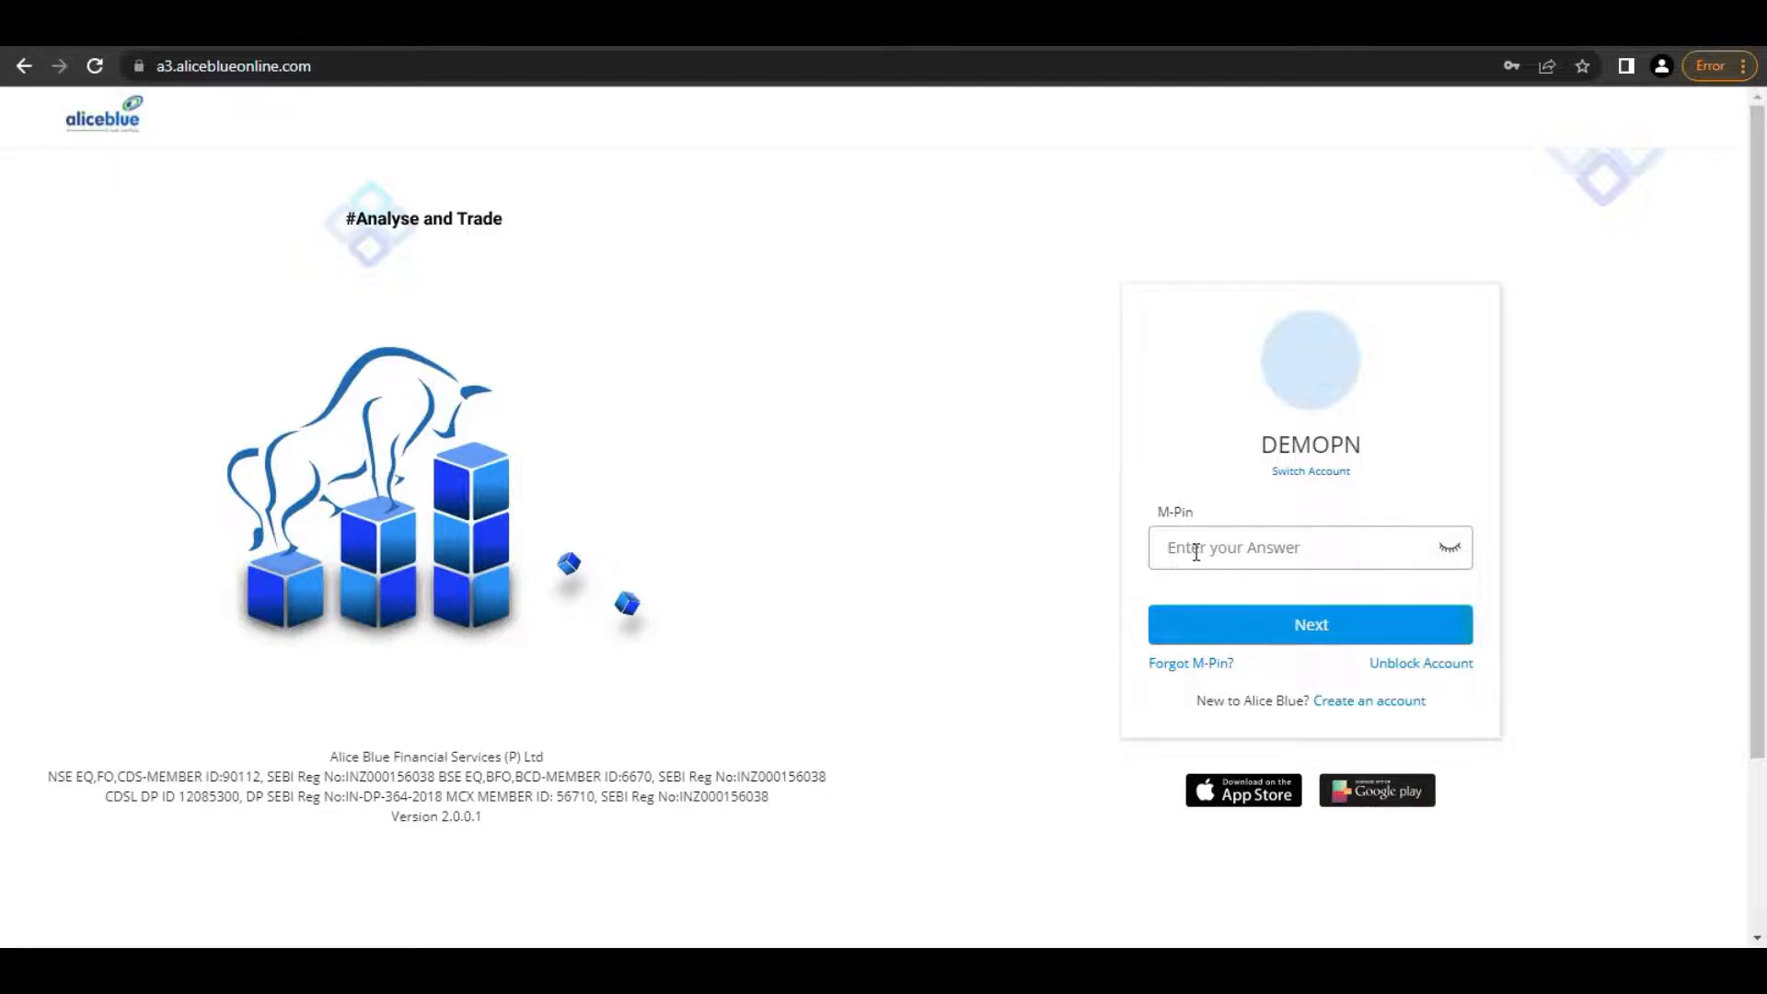
Log in with the M-Pin and bring up the account's API Key under Apps
{"action": "left_click", "coordinate": [1307, 546]}
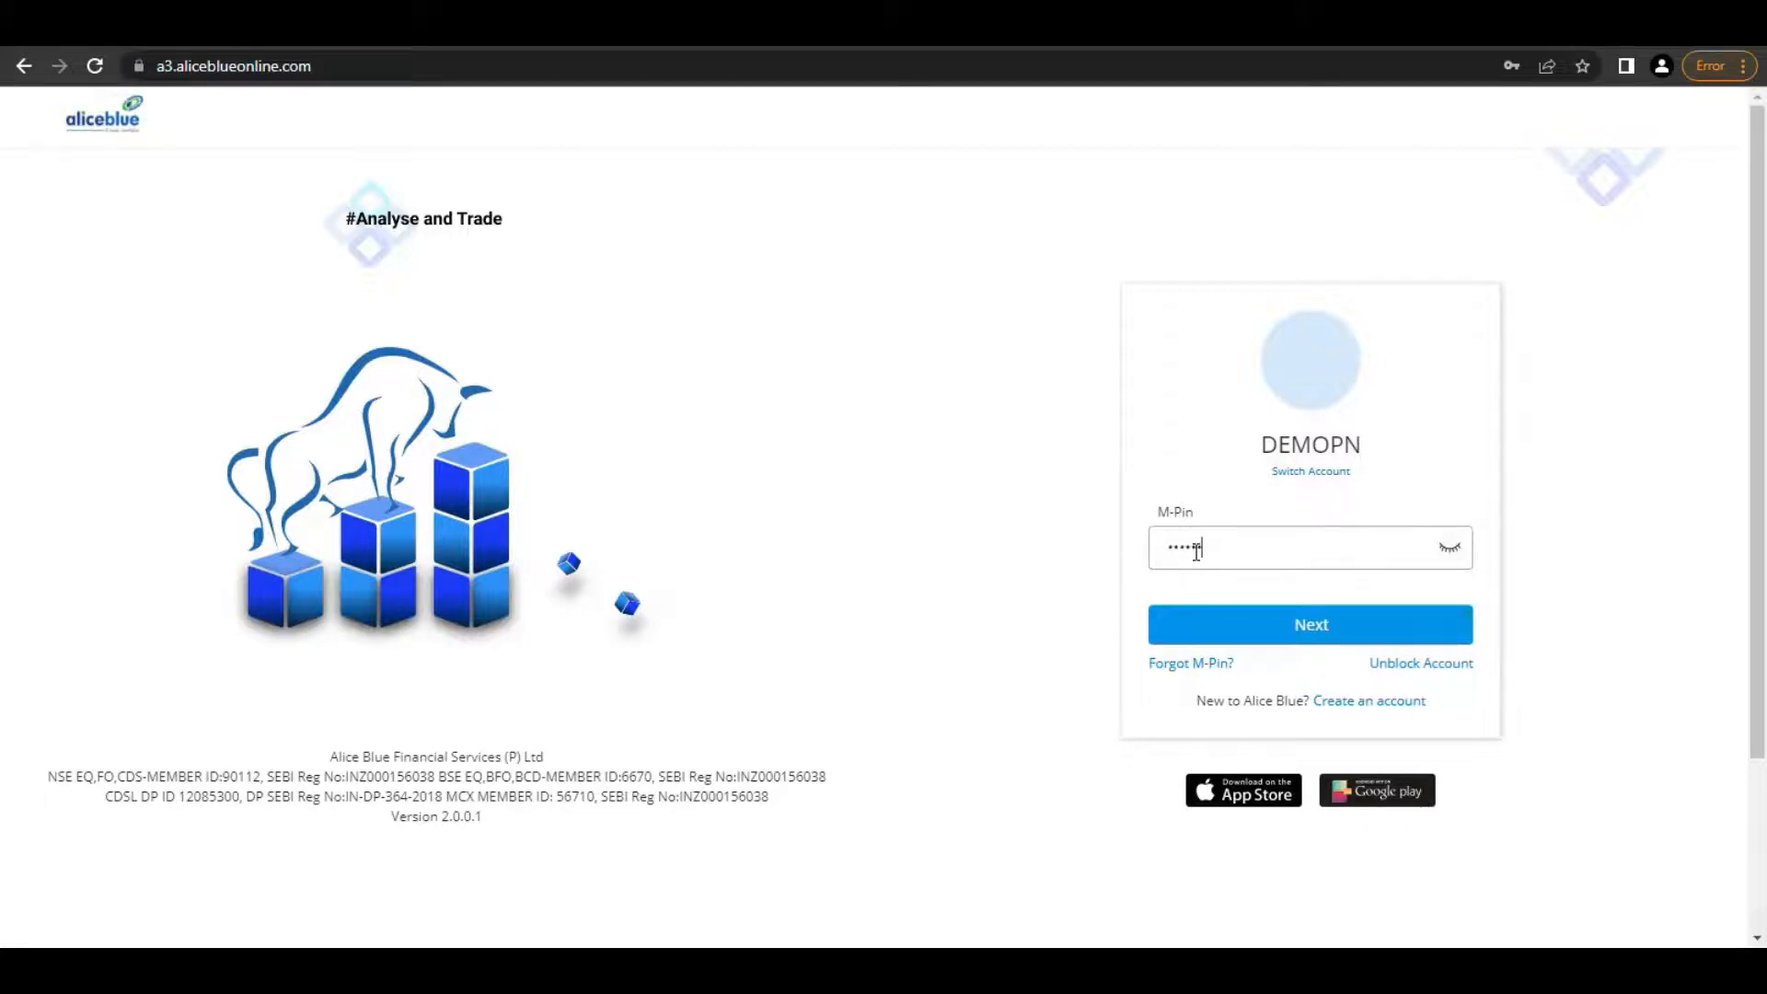
{"action": "left_click", "coordinate": [1310, 624]}
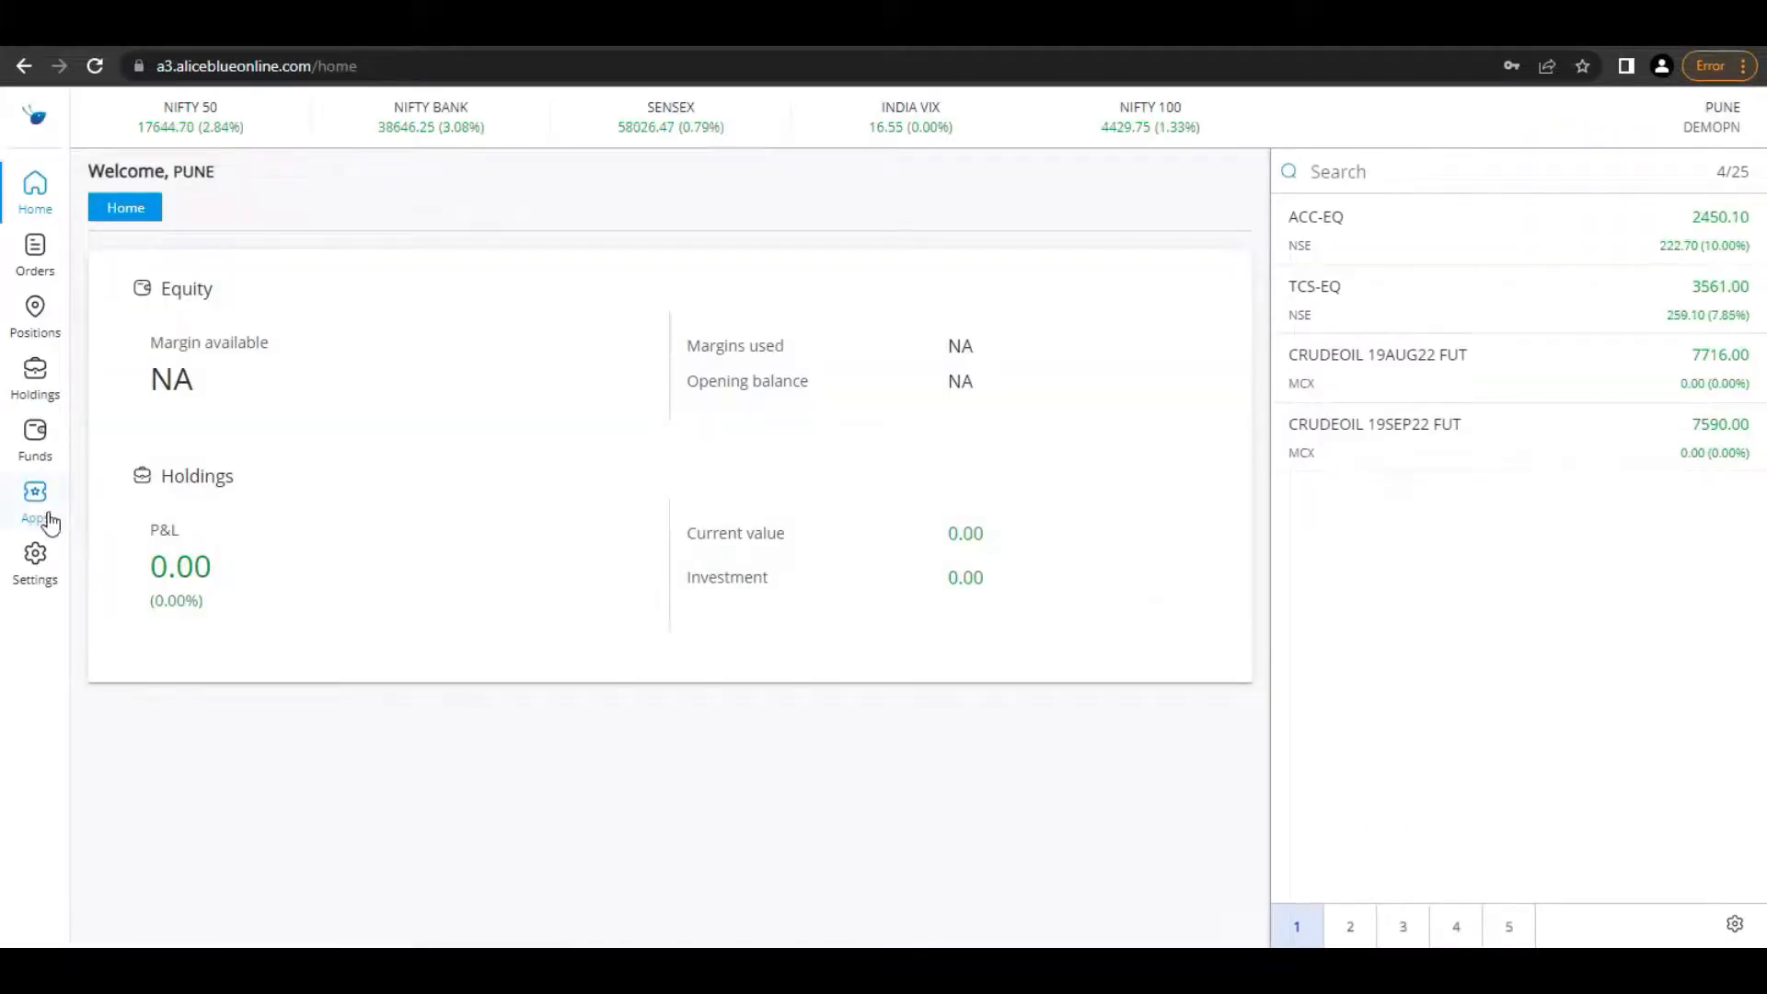
{"action": "left_click", "coordinate": [35, 501]}
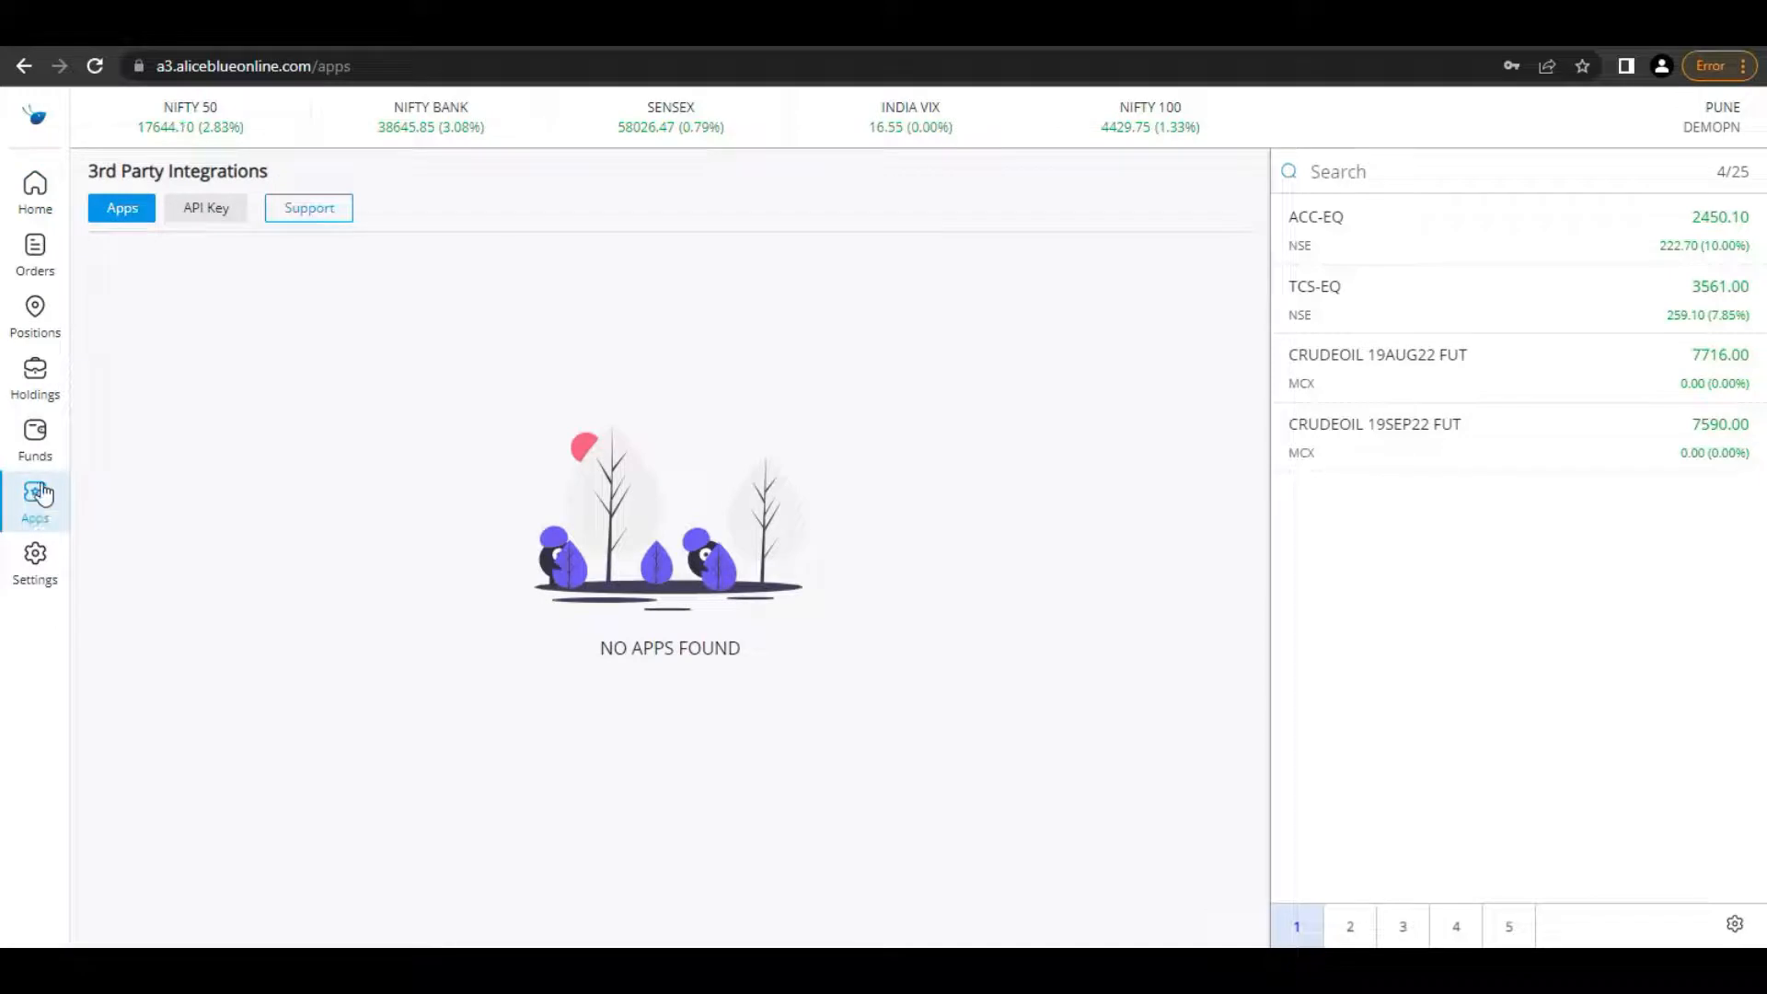
{"action": "left_click", "coordinate": [204, 208]}
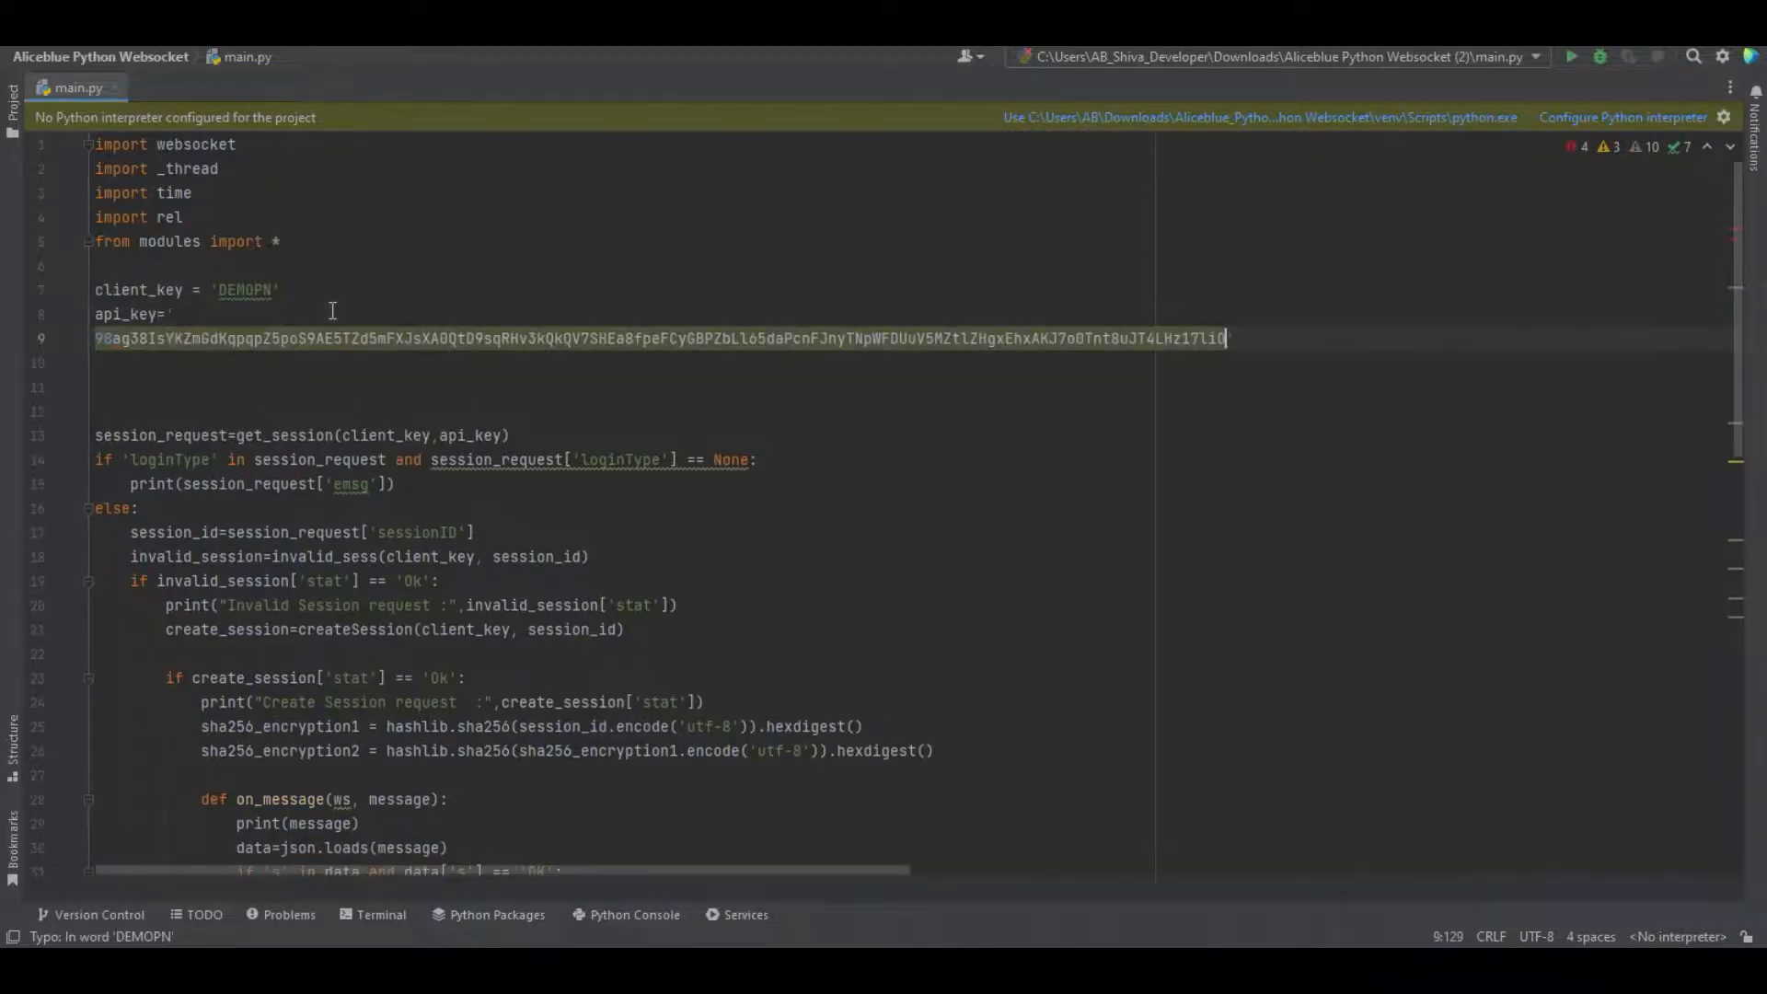
Join the pasted API key onto the api_key line so both credentials are set
{"action": "key", "text": "Backspace"}
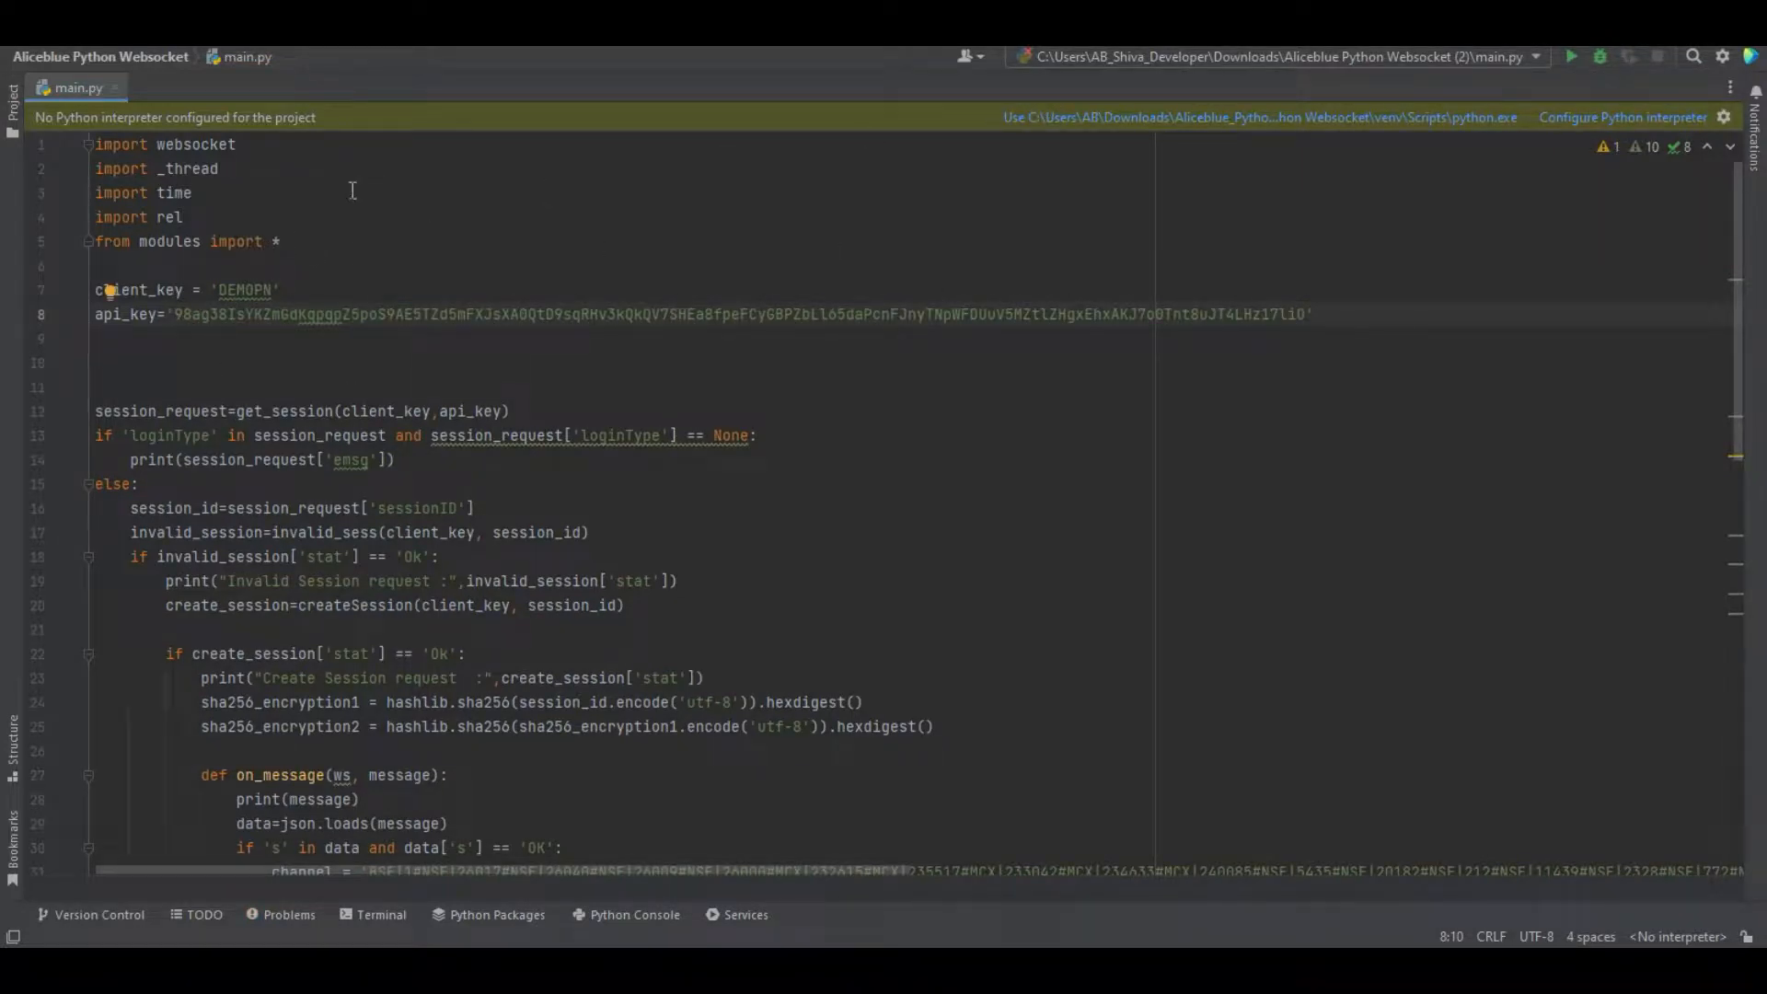
{"action": "left_click", "coordinate": [192, 194]}
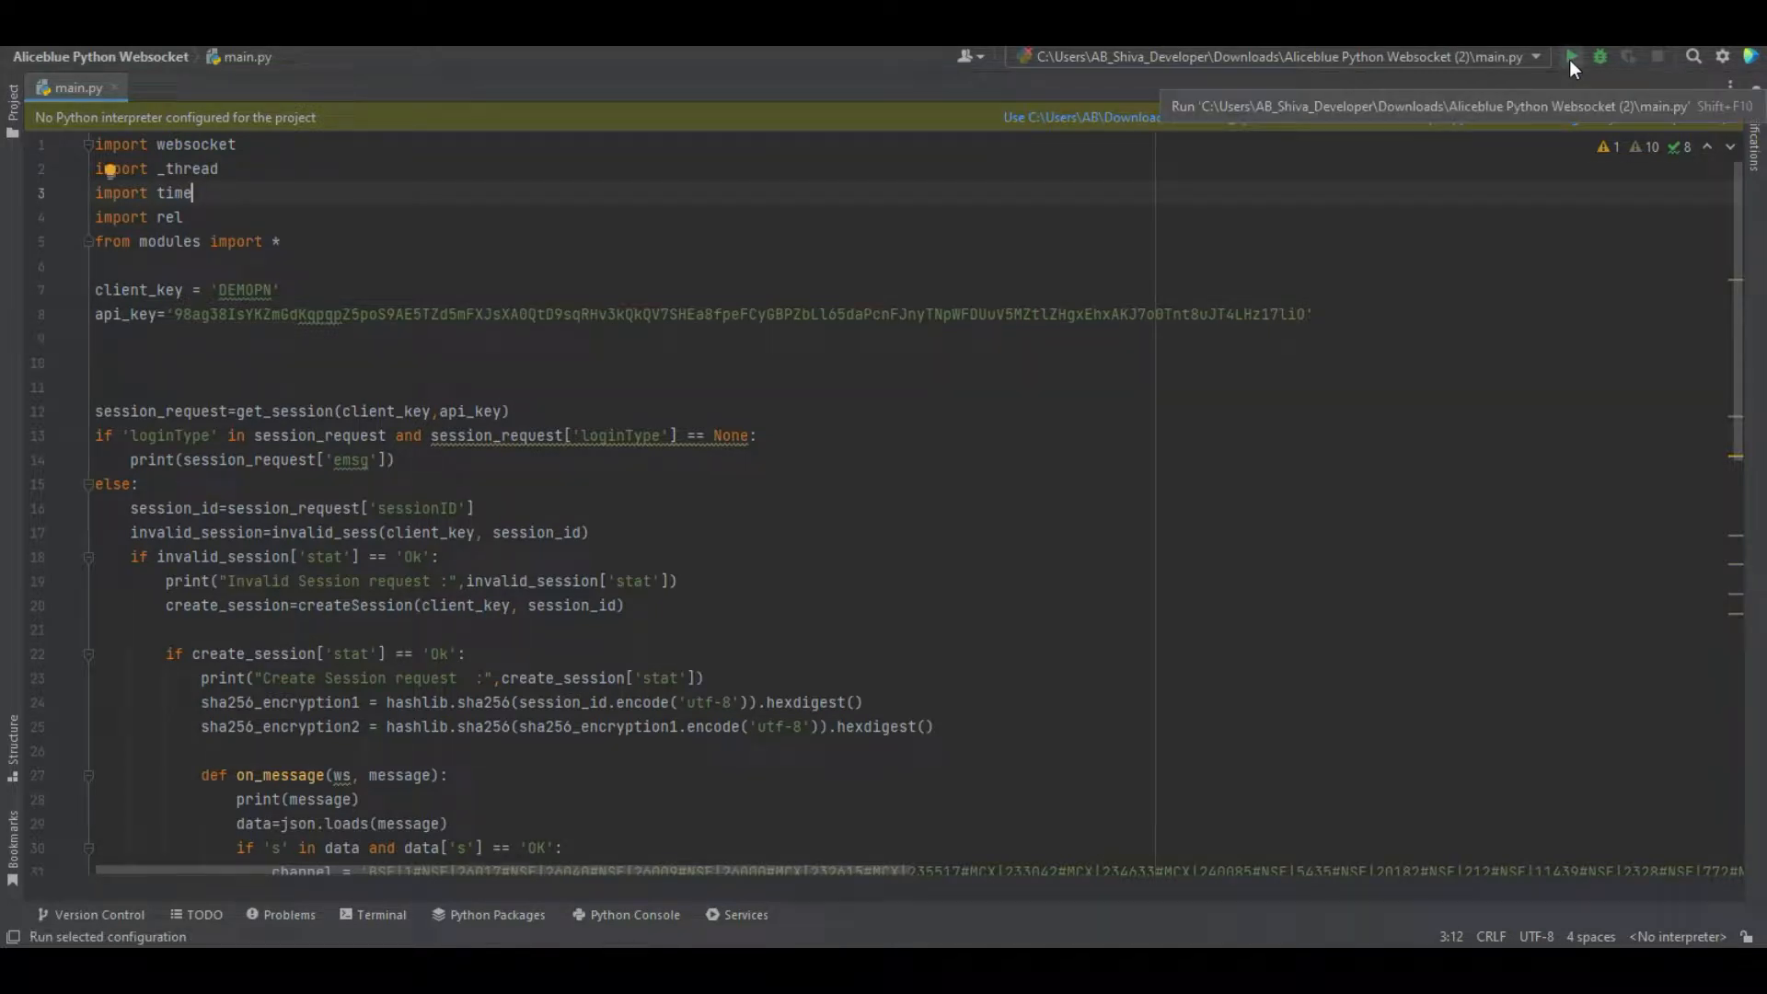
Run main.py and scroll through the streaming live NSE tick JSON output
{"action": "left_click", "coordinate": [1572, 57]}
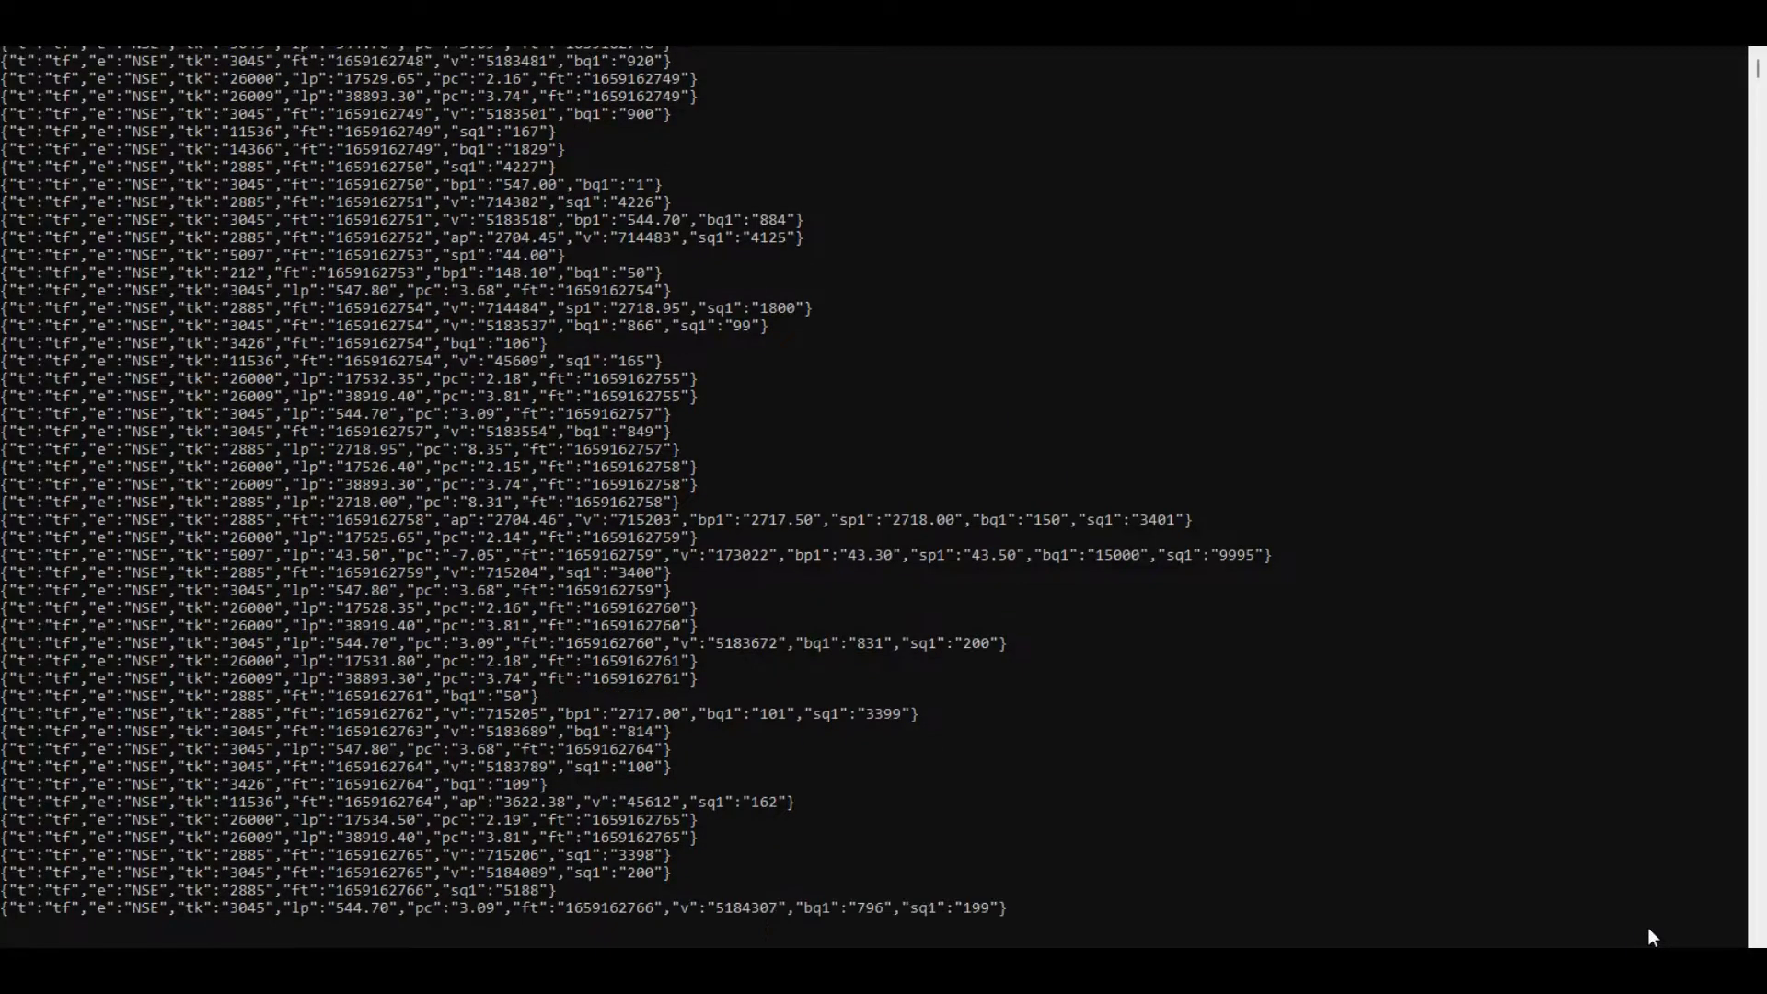
{"action": "scroll", "scroll_direction": "down", "scroll_amount": 3}
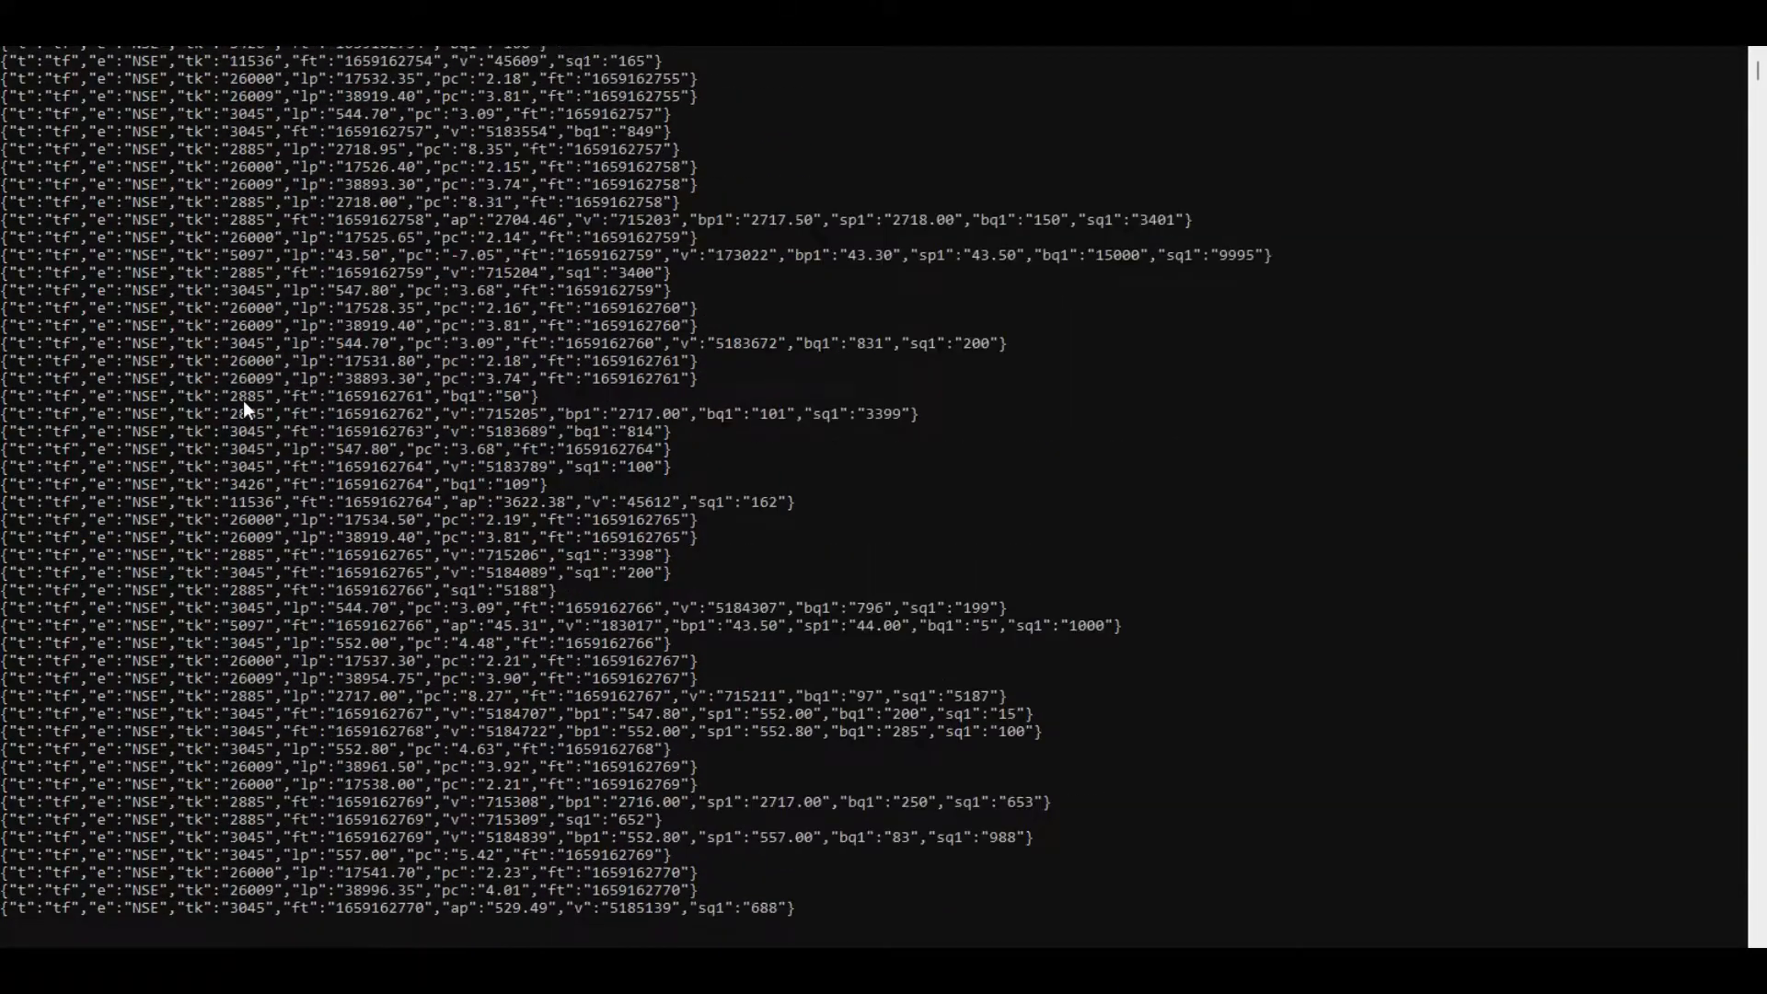
{"action": "scroll", "scroll_direction": "down", "scroll_amount": 3}
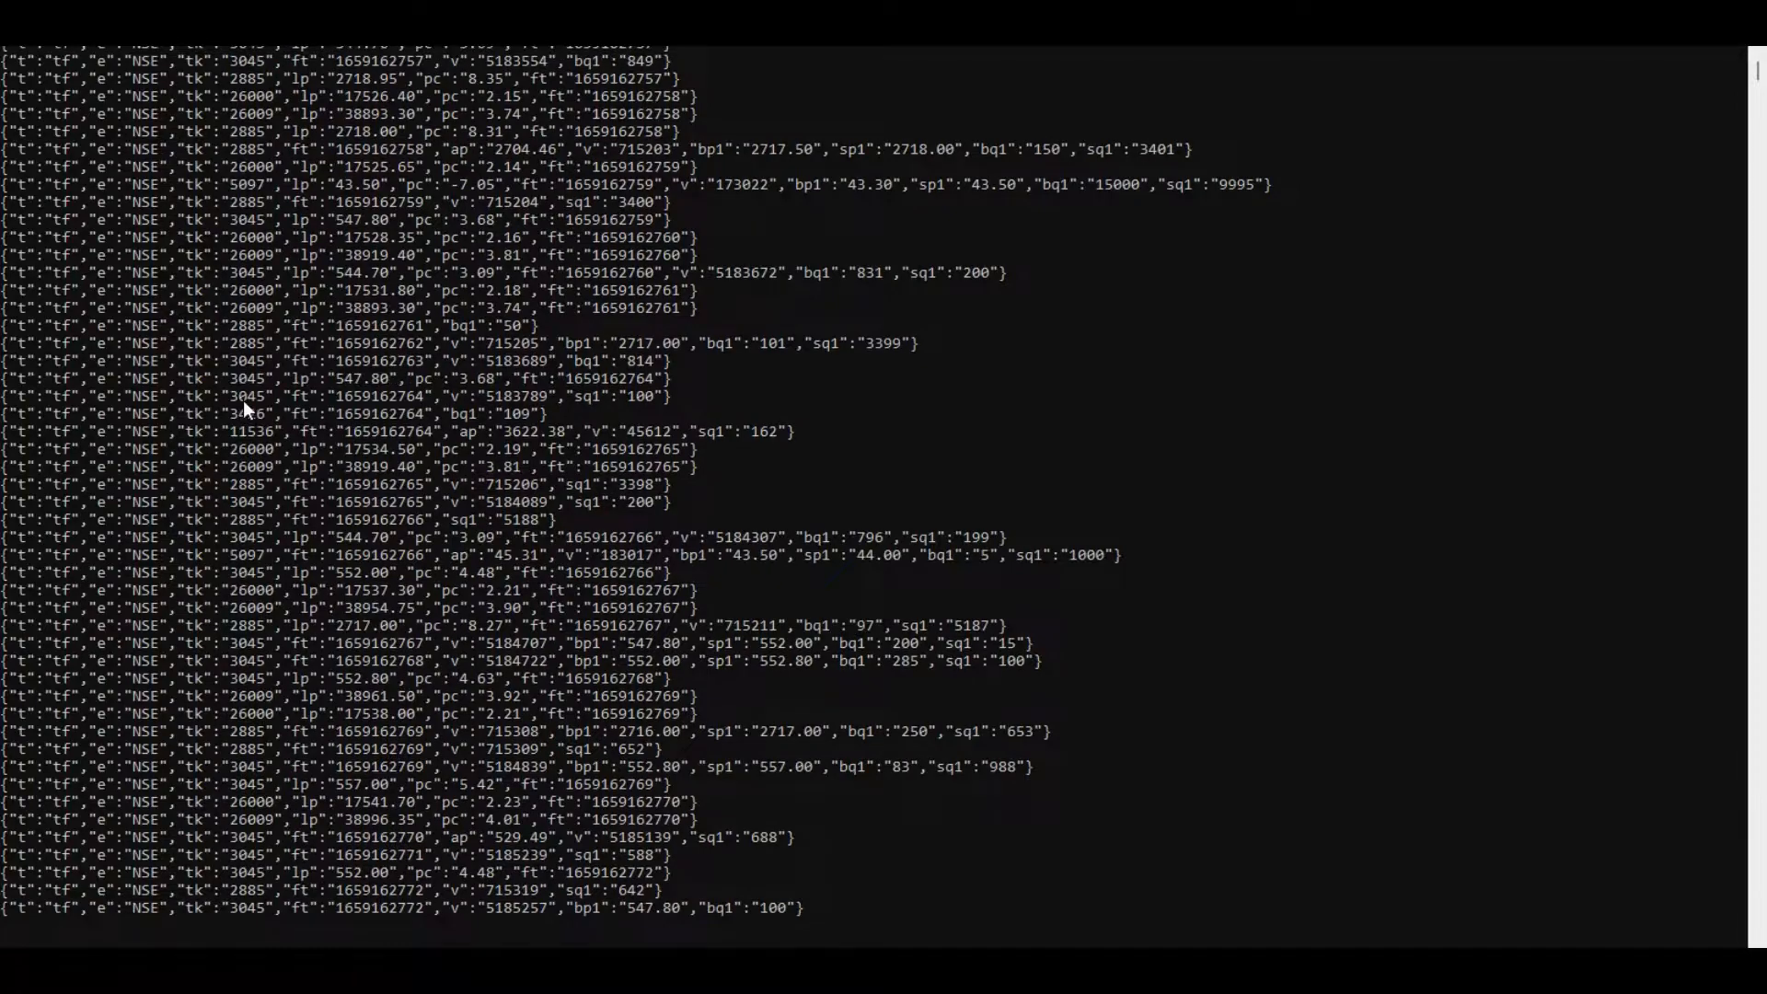
{"action": "scroll", "scroll_direction": "down", "scroll_amount": 3}
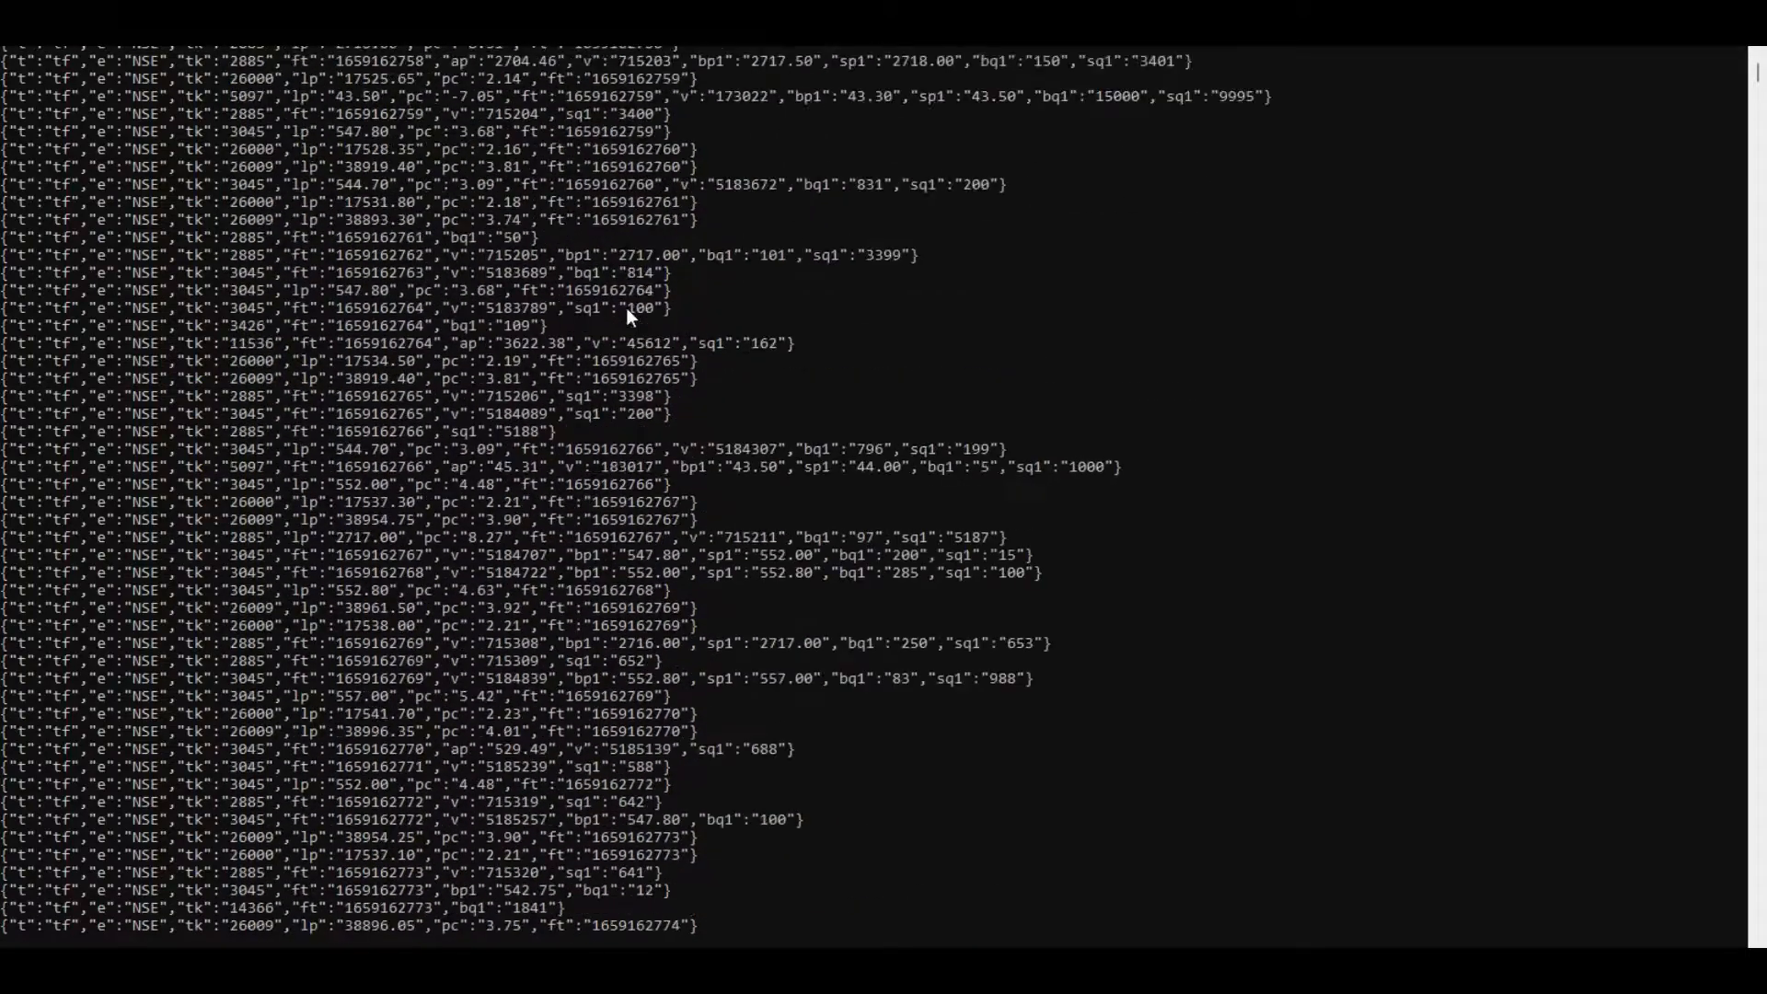
{"action": "scroll", "scroll_direction": "down", "scroll_amount": 3}
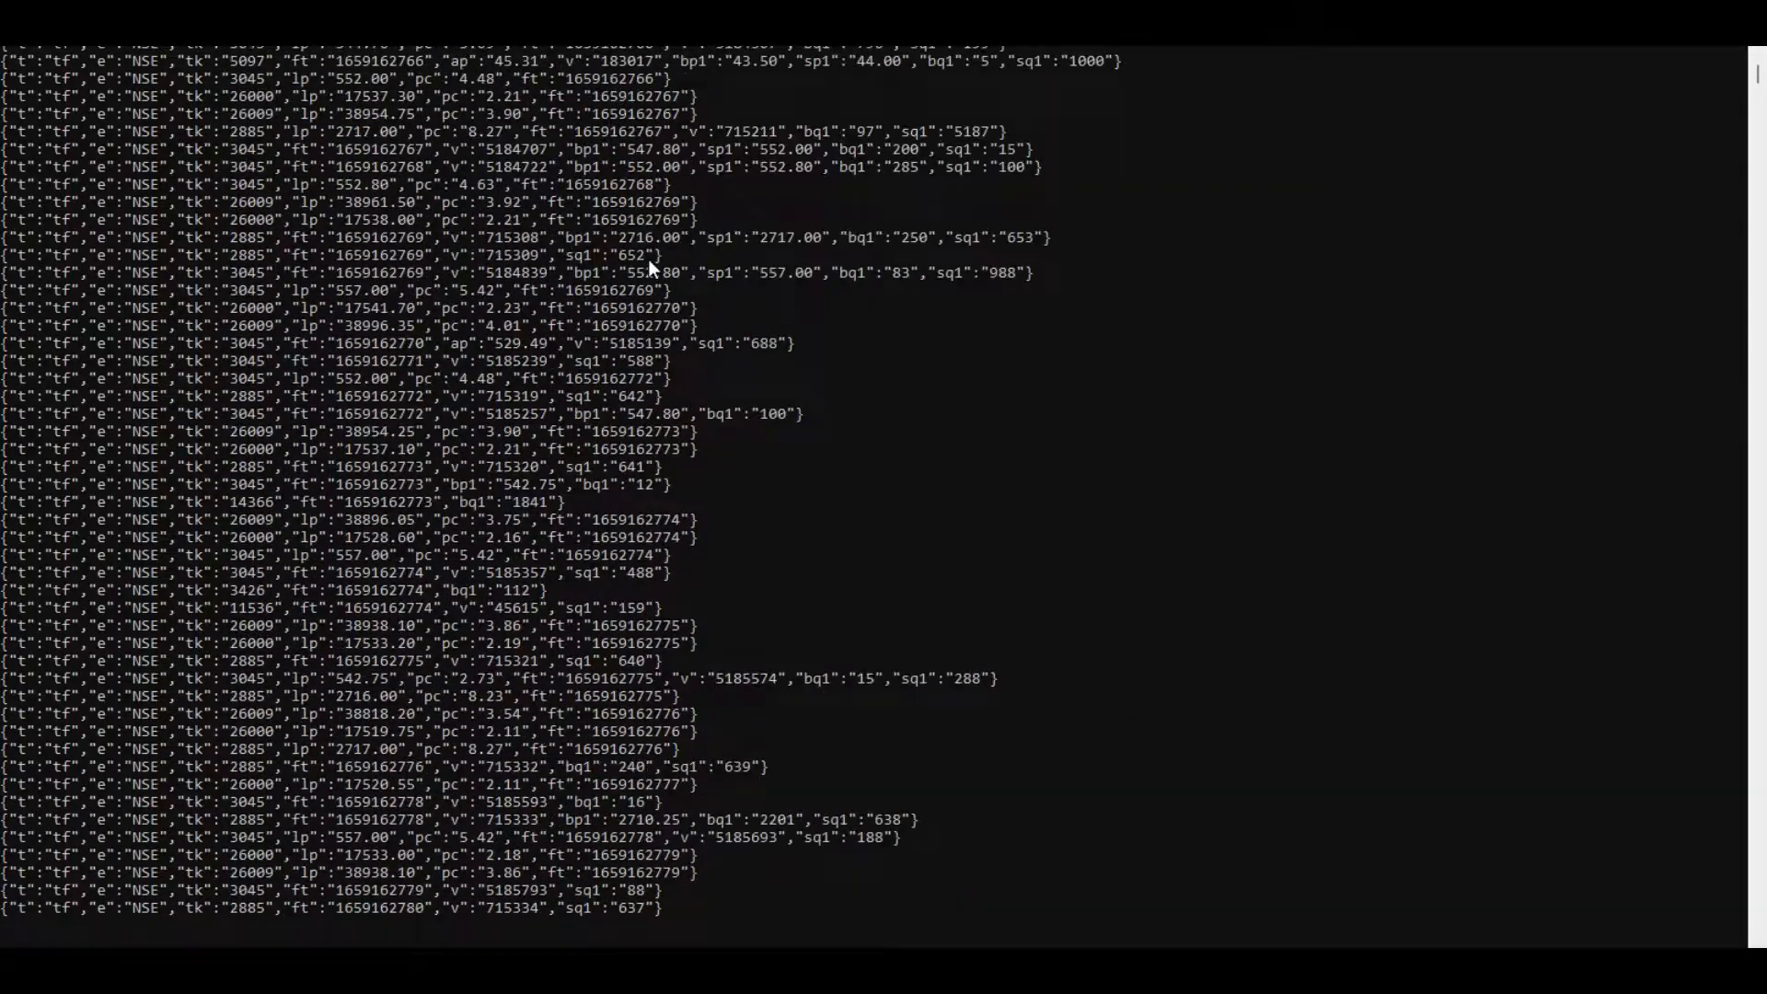
{"action": "scroll", "scroll_direction": "down", "scroll_amount": 3}
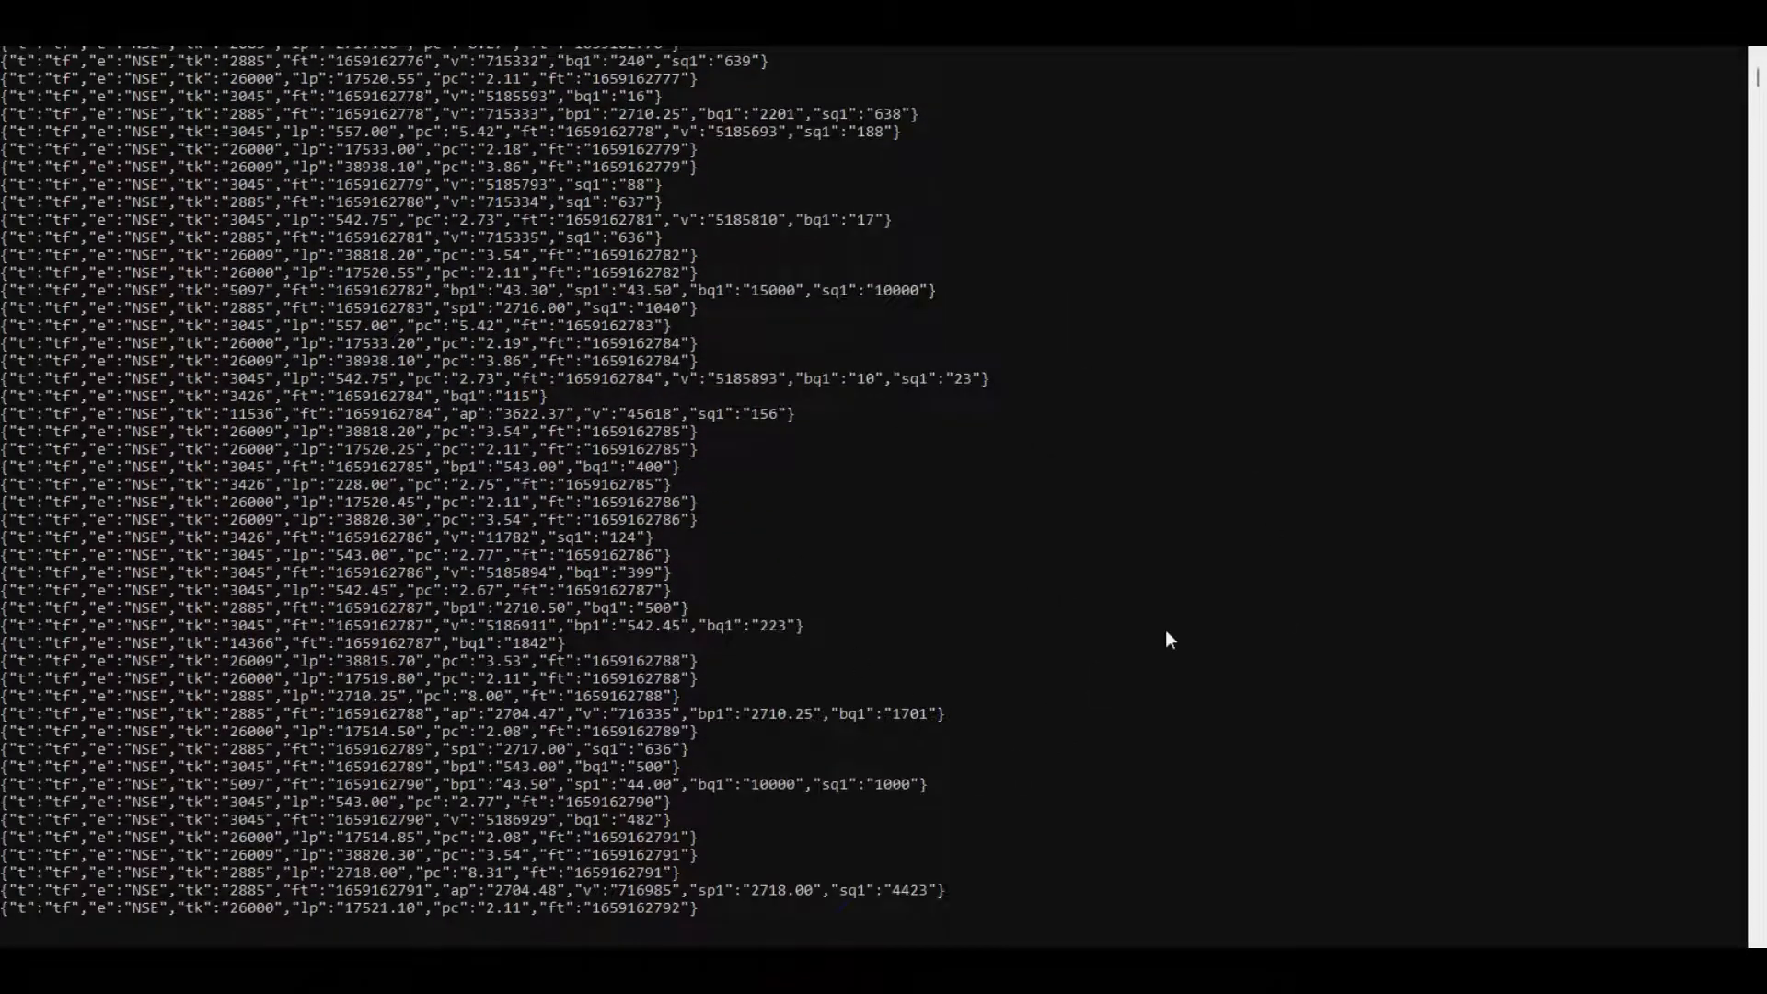
{"action": "scroll", "scroll_direction": "down", "scroll_amount": 3}
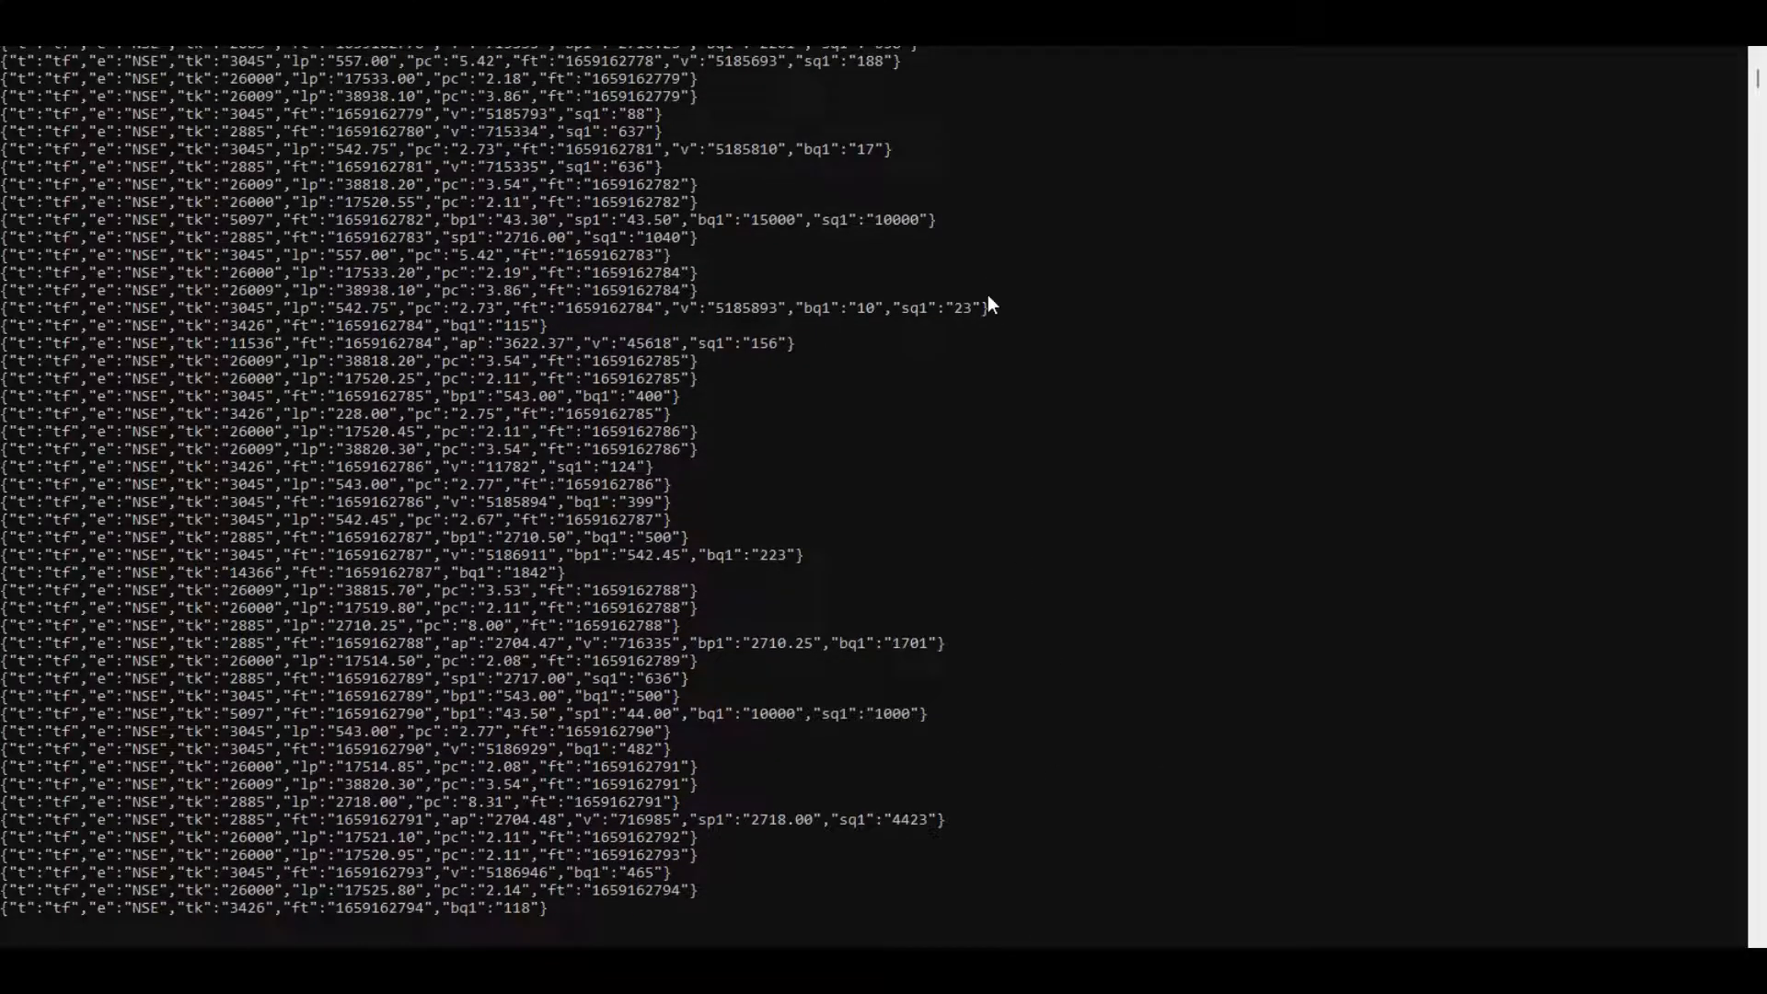